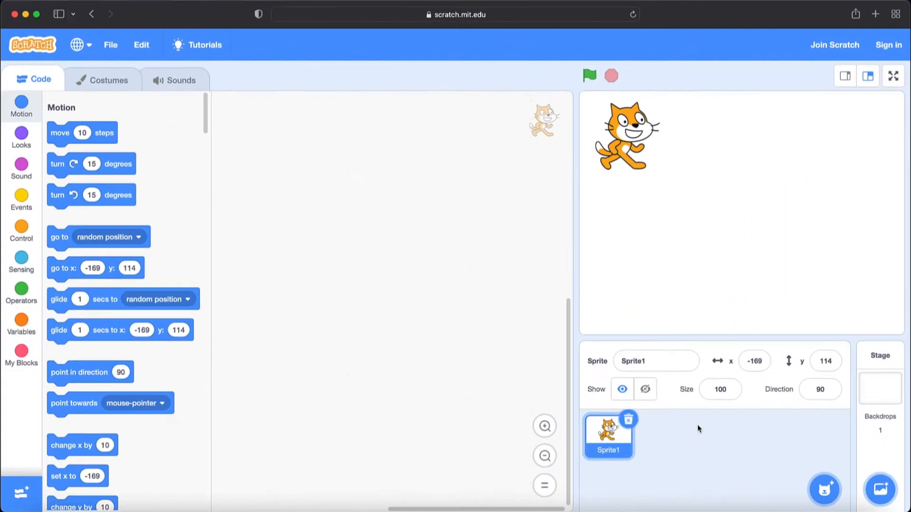
Set the stage backdrop to Jurassic from the backdrop library (search 'ju')
click(881, 490)
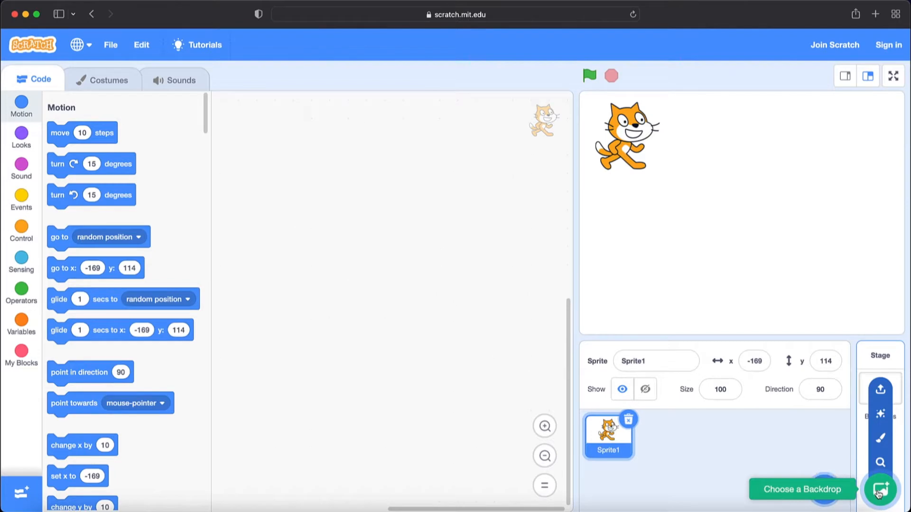
click(879, 490)
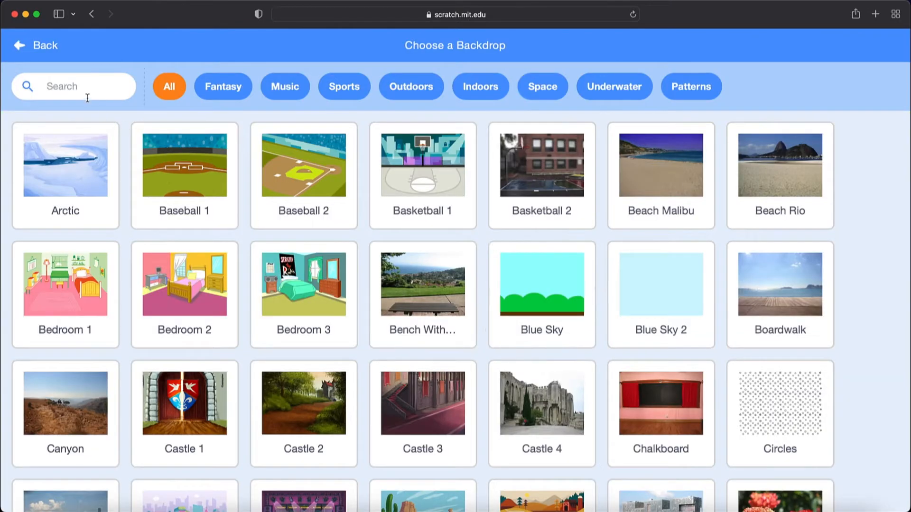
text(ju)
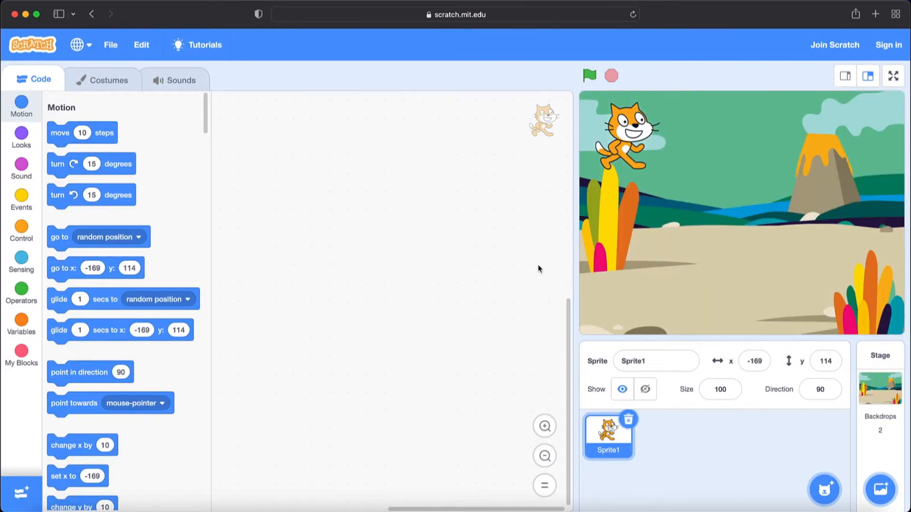
mouse_move(654, 256)
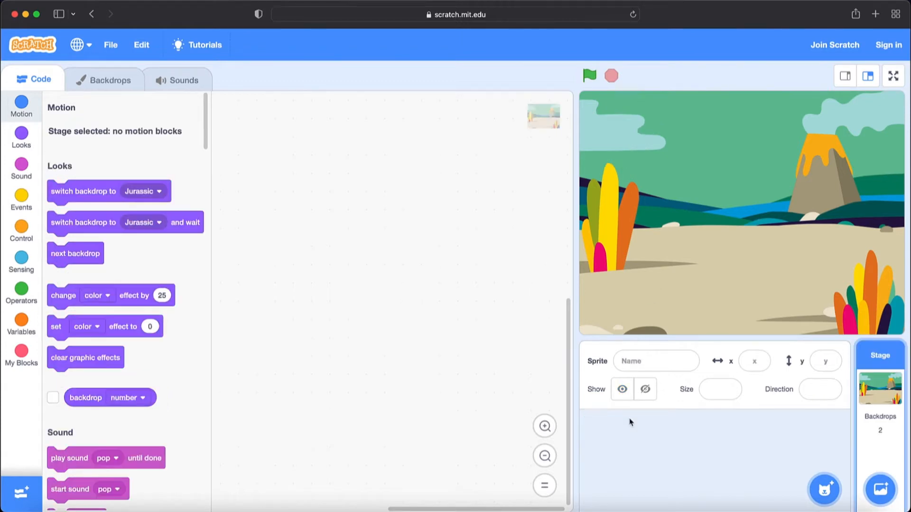
Replace the default cat with the Dinosaur2 sprite from the library (search 'di')
click(826, 490)
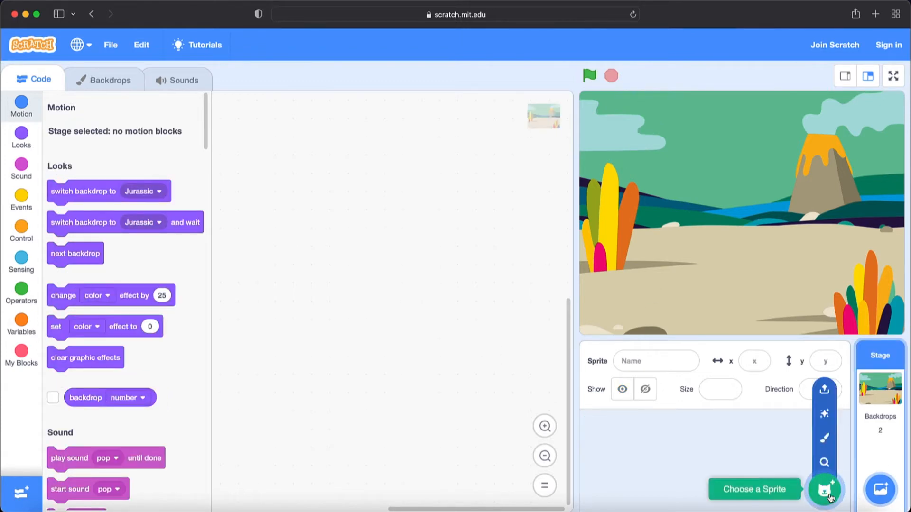
click(825, 490)
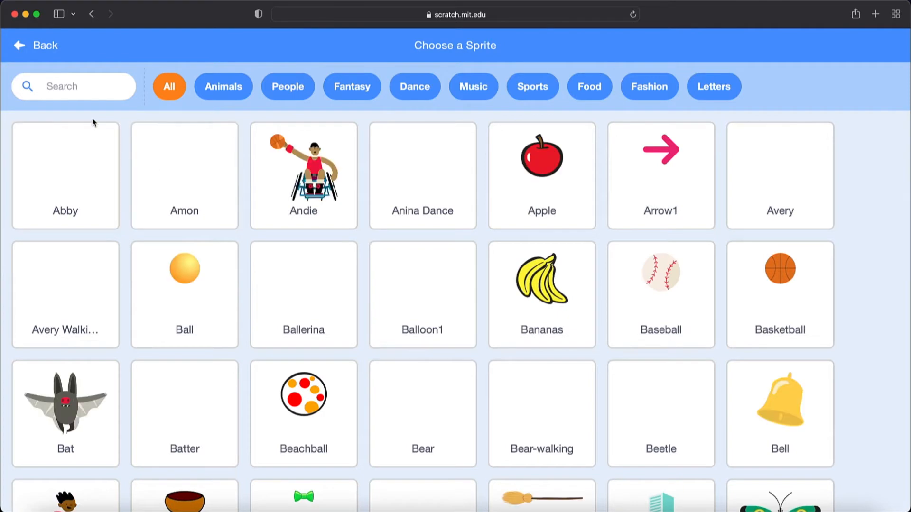
text(d)
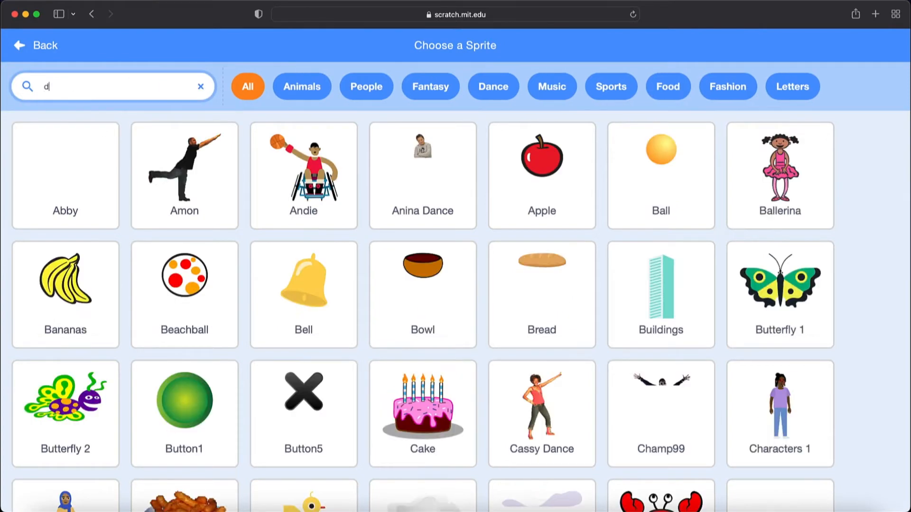
text(i)
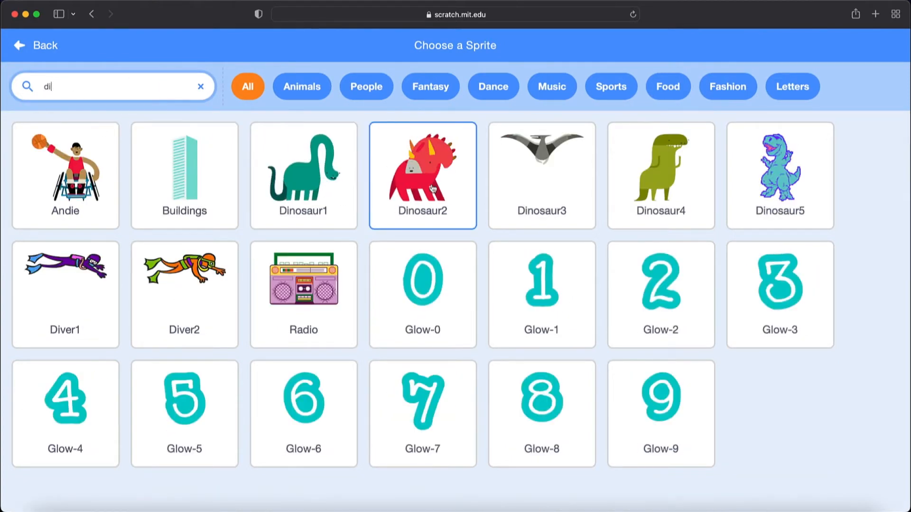
click(422, 174)
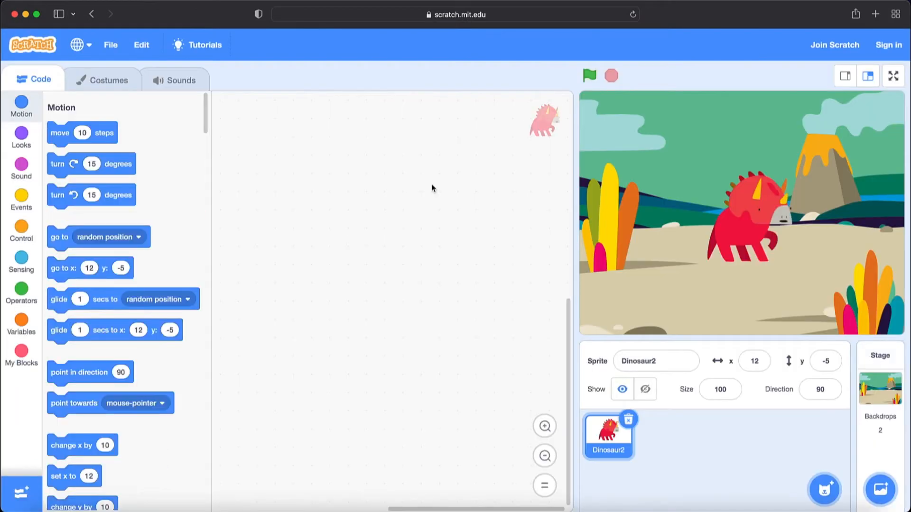
mouse_move(744, 231)
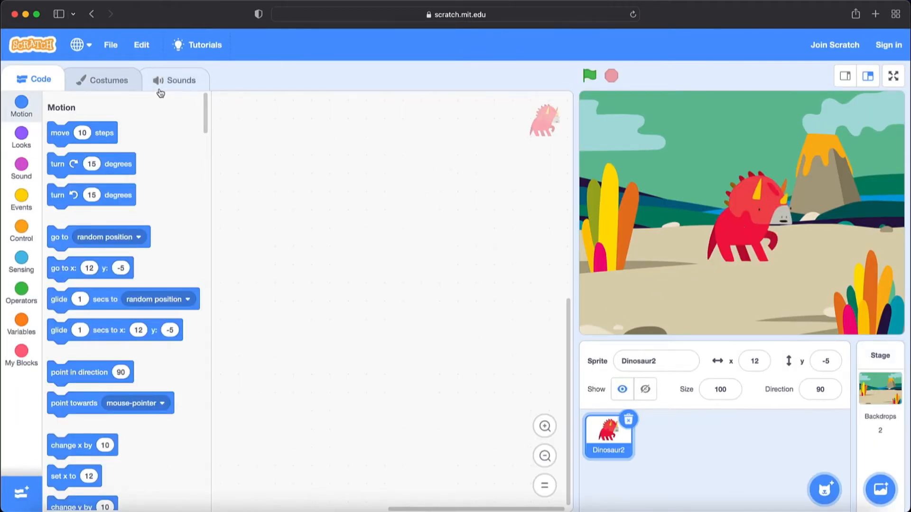
Drop the extra dinosaur2 poses and add the Dinosaur1-a costume (search 'dino')
click(110, 79)
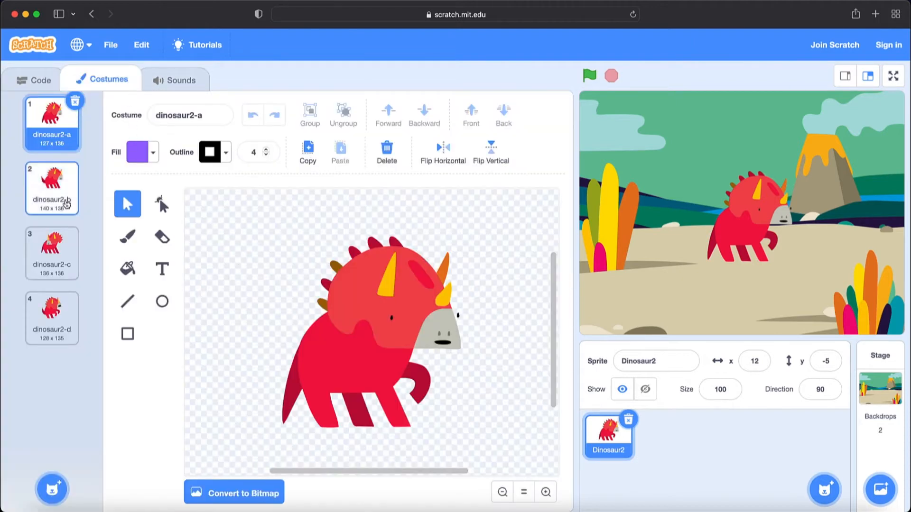
click(52, 187)
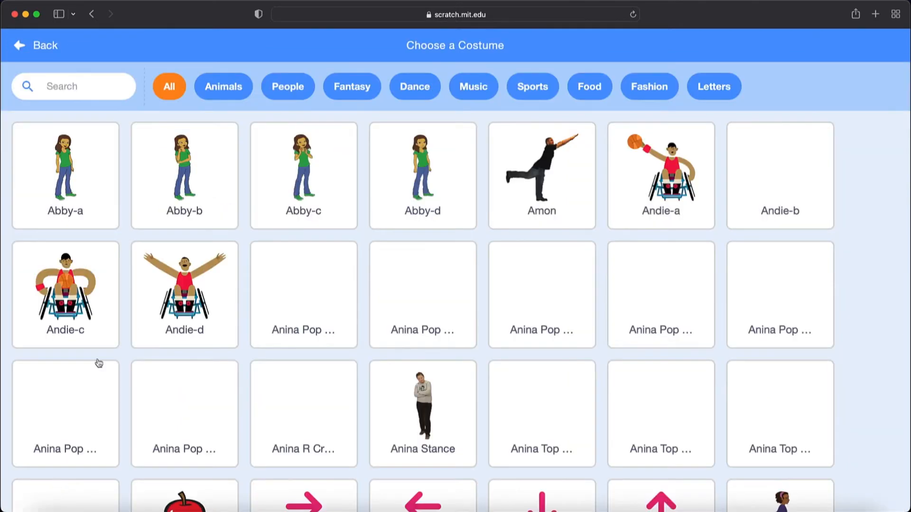
click(72, 86)
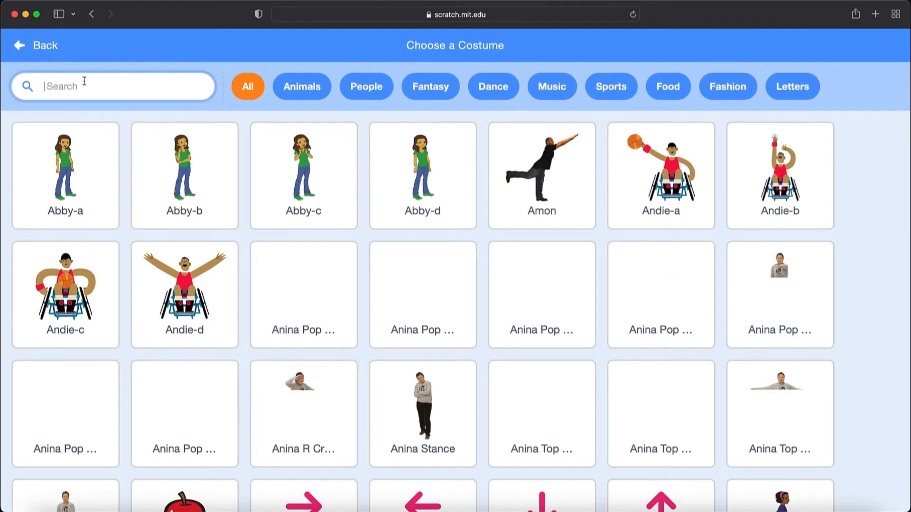
text(dino)
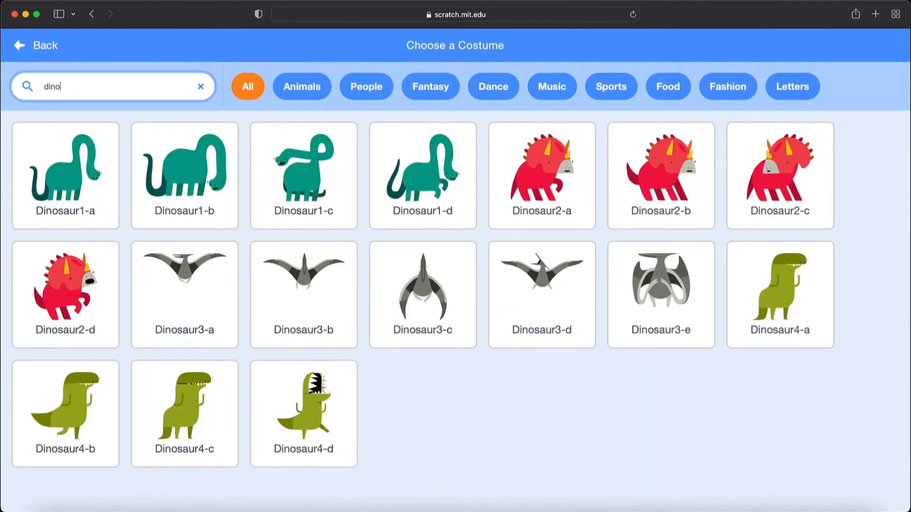
mouse_move(484, 285)
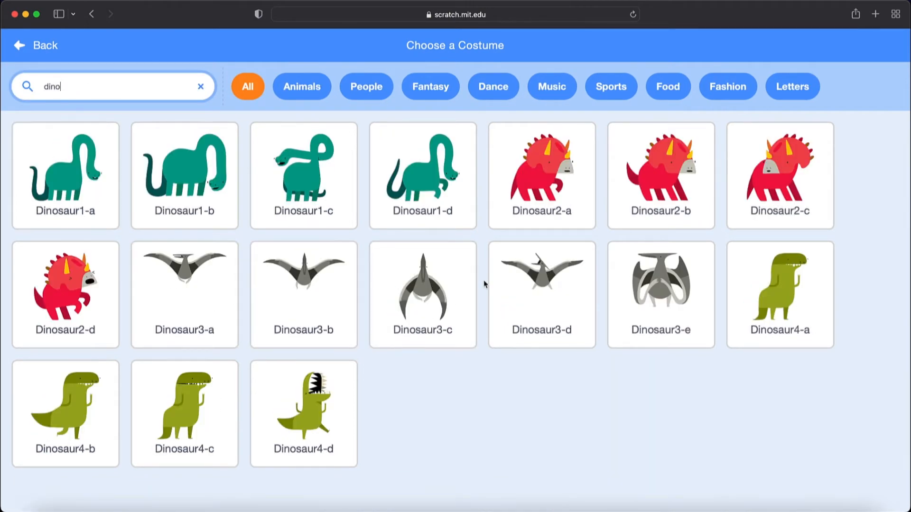
click(65, 176)
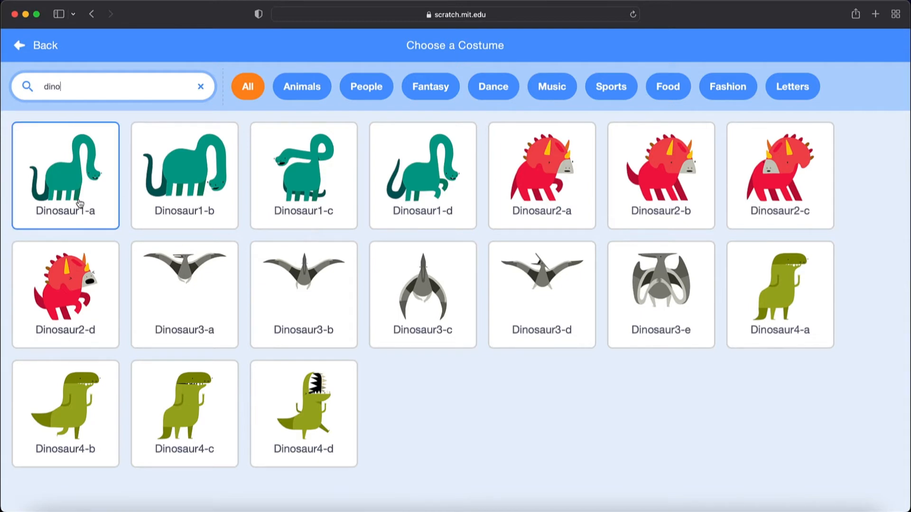
click(64, 174)
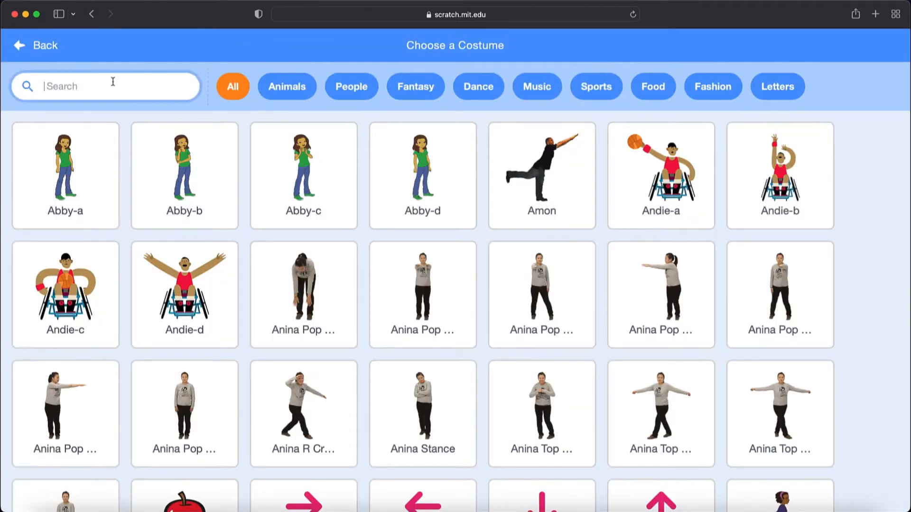
Add the Dinosaur3-a and Dinosaur4-a costumes to the dinosaur sprite
text(dino)
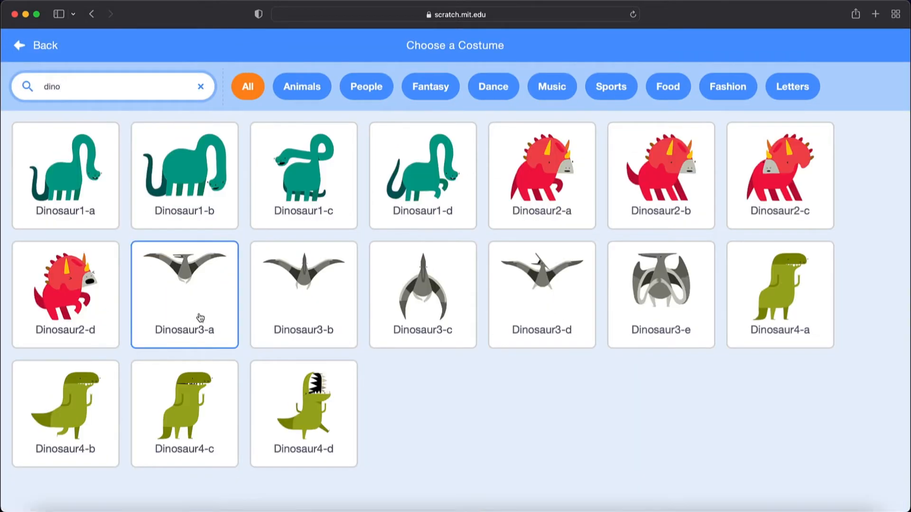
click(183, 293)
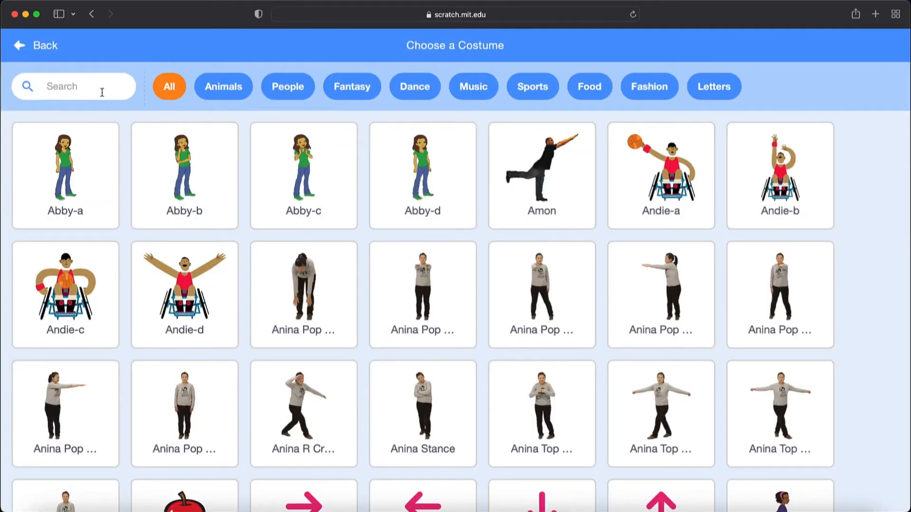
click(71, 86)
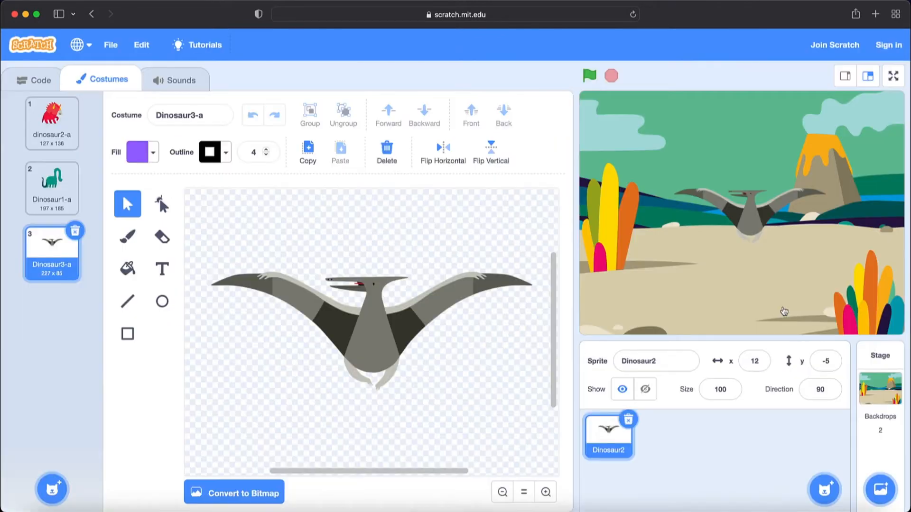
click(51, 316)
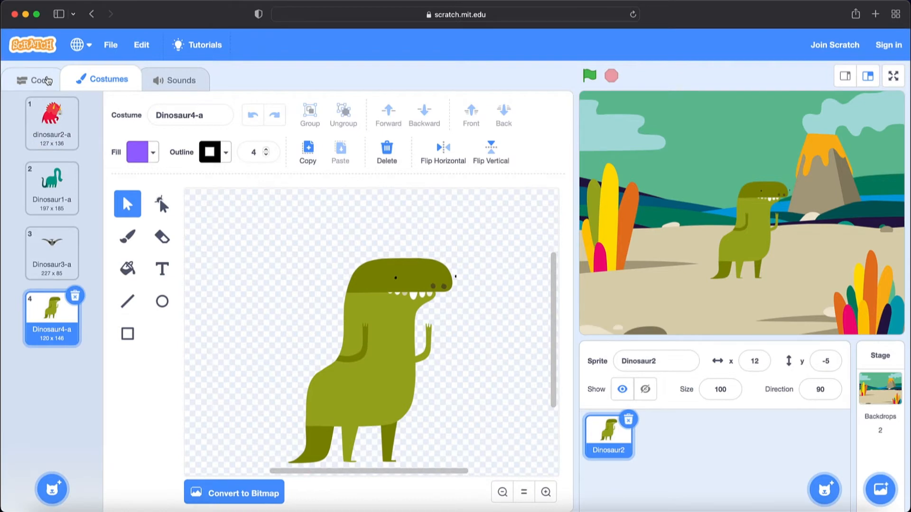
Start the dinosaur's script with a 'when green flag clicked' hat block
click(34, 80)
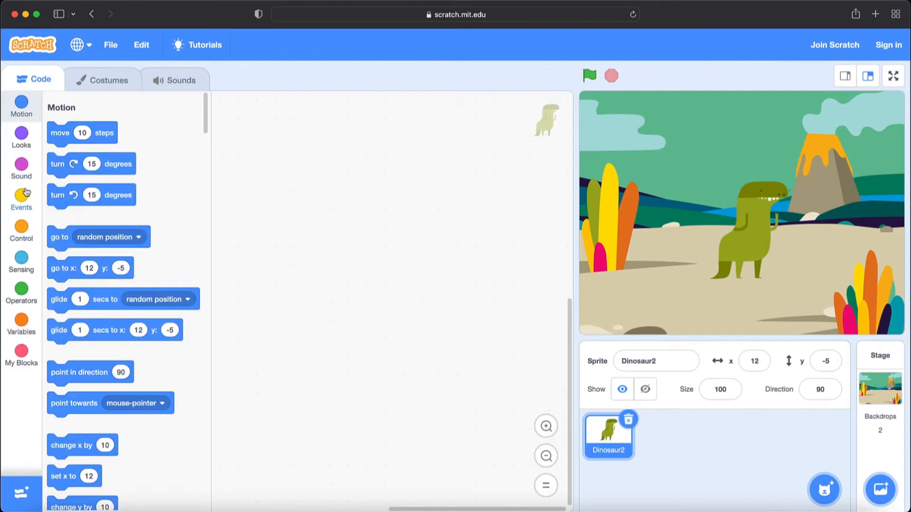
click(21, 198)
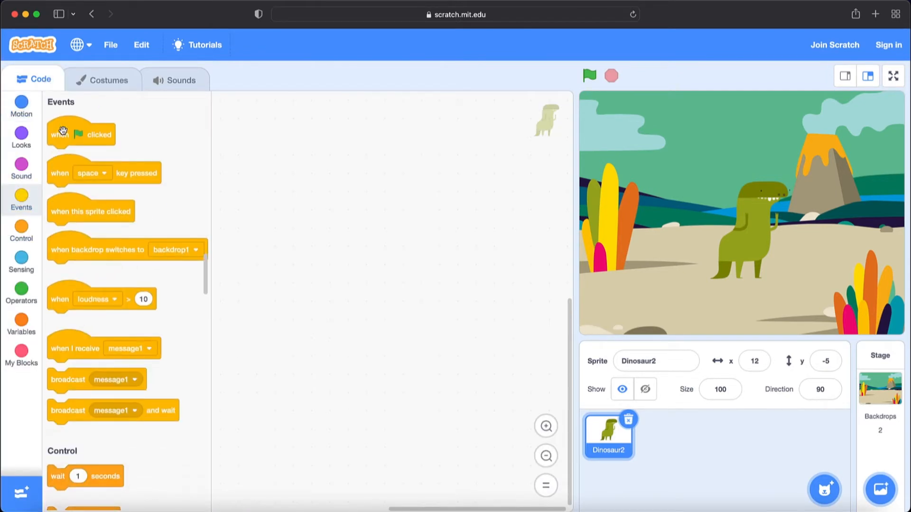
drag(82, 133, 226, 227)
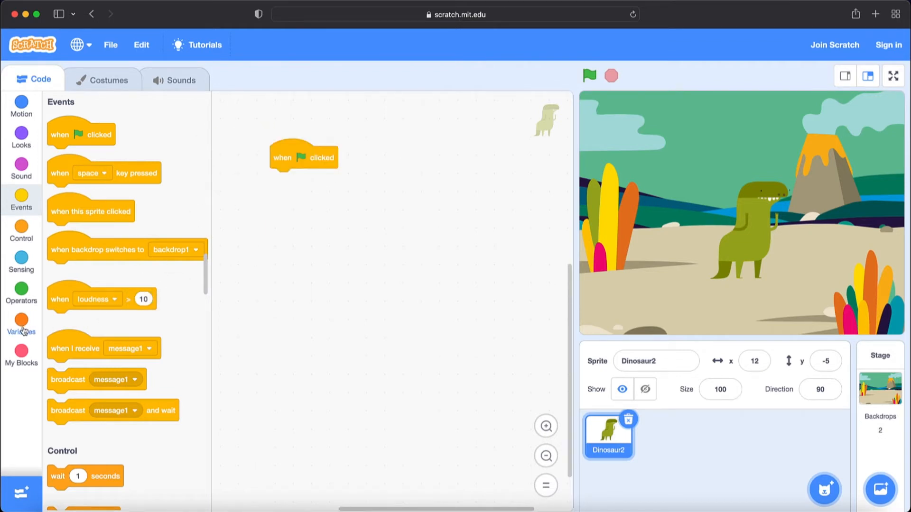
Create a 'points' variable and delete the unused 'my variable'
click(21, 320)
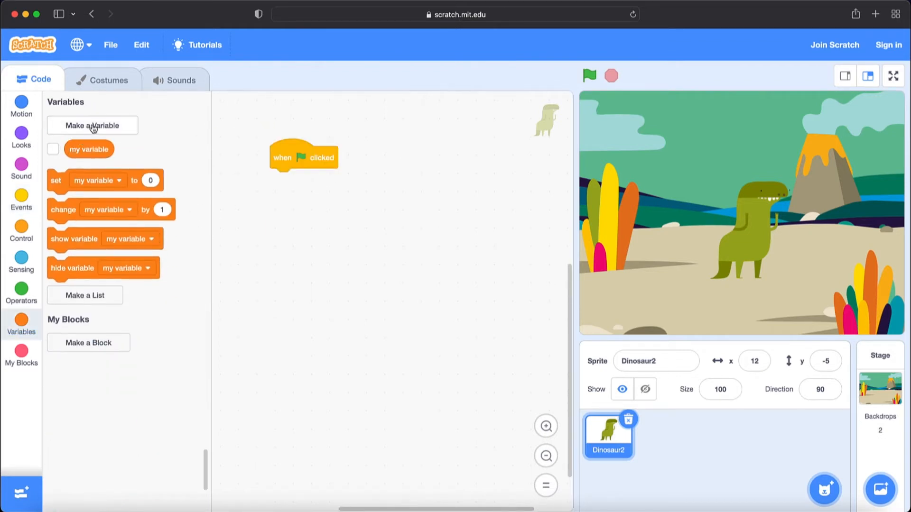
click(93, 126)
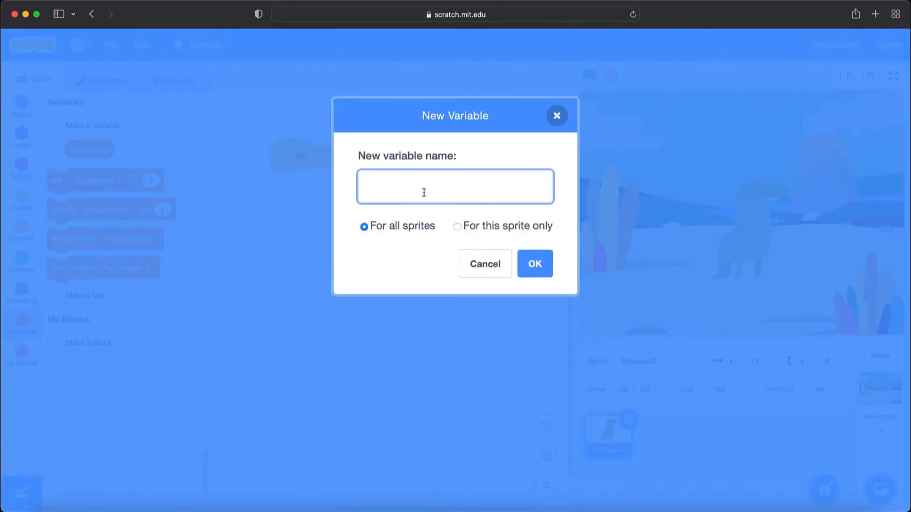
text(p)
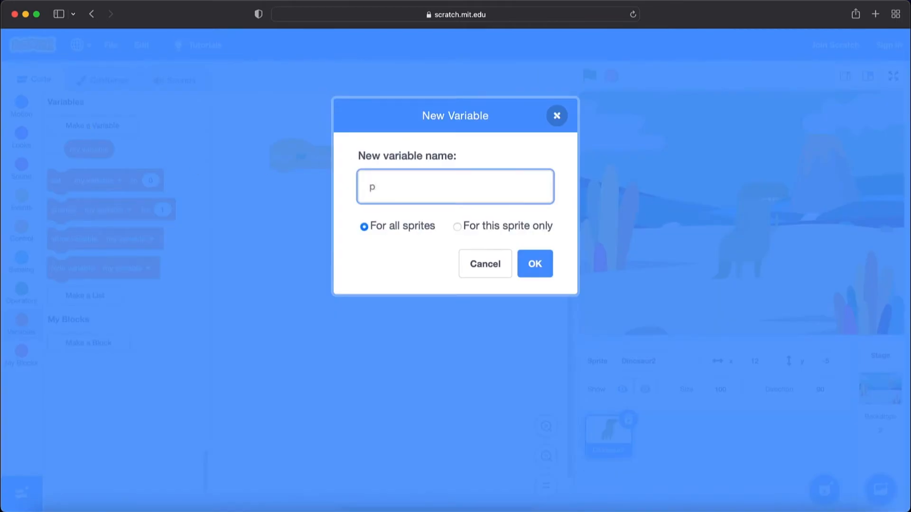
text(oin)
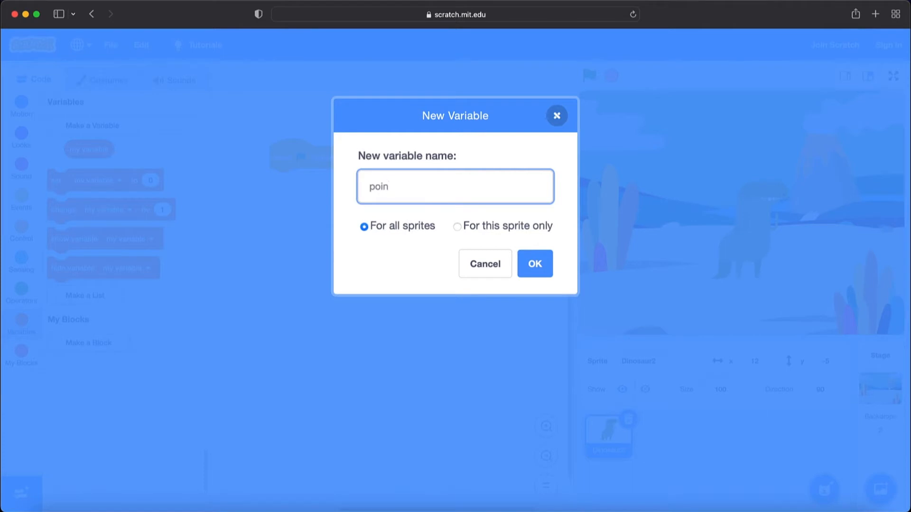
click(535, 264)
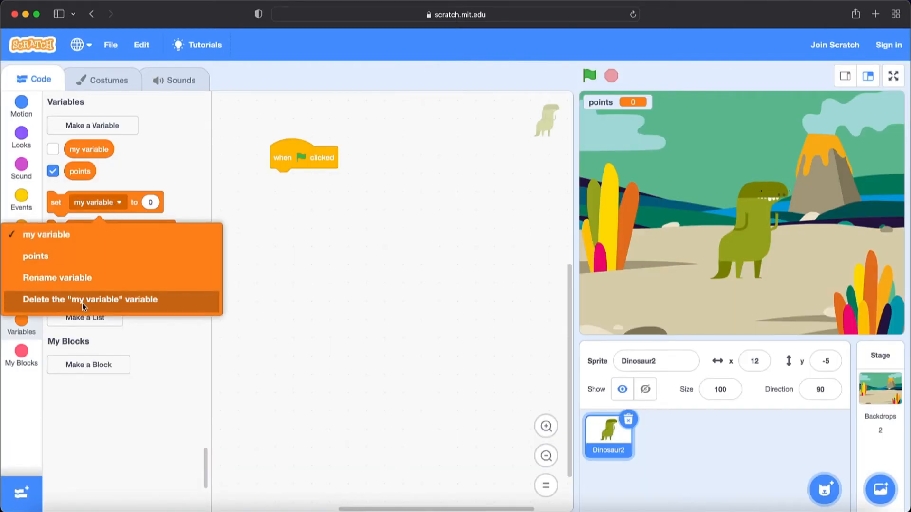
click(90, 299)
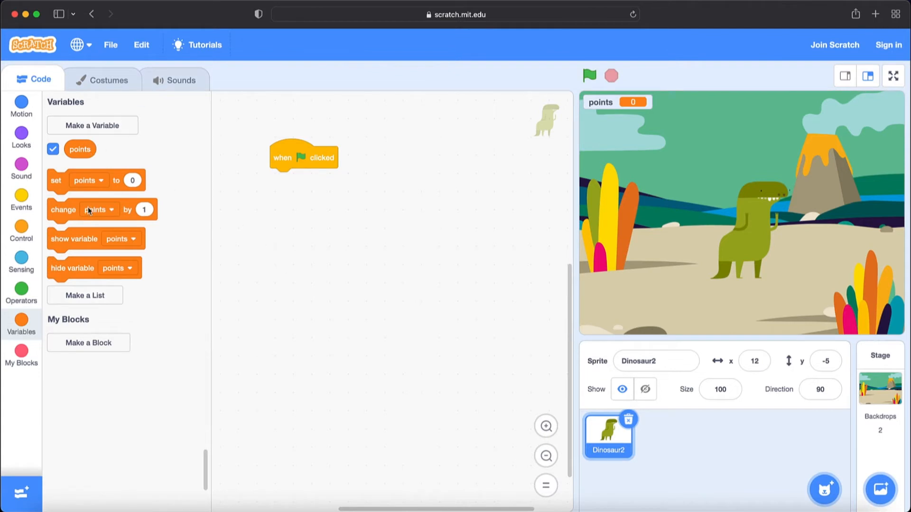
mouse_move(56, 185)
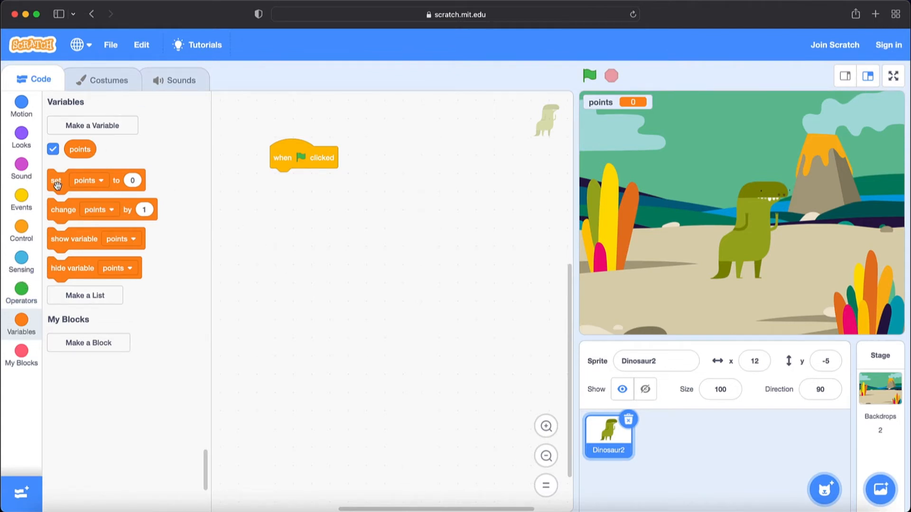
Attach 'set points to 0' under the green-flag block
drag(55, 180, 251, 196)
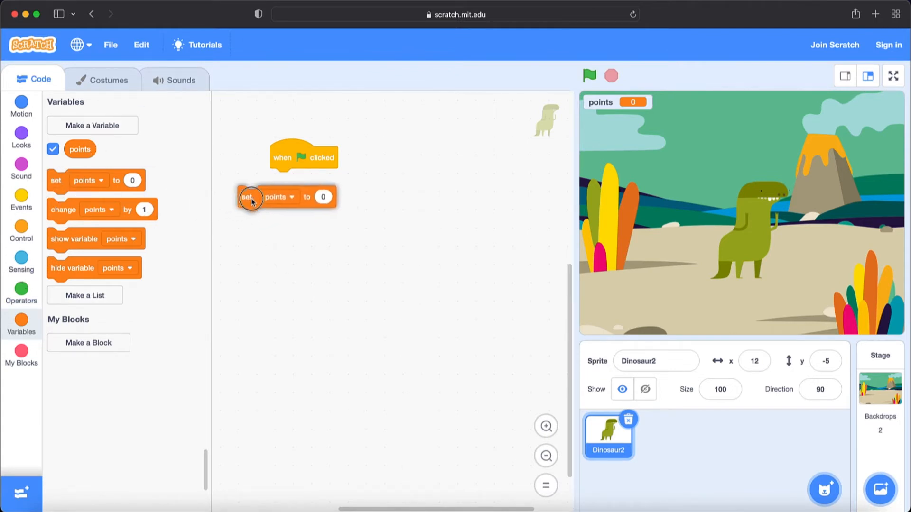
drag(250, 196, 281, 179)
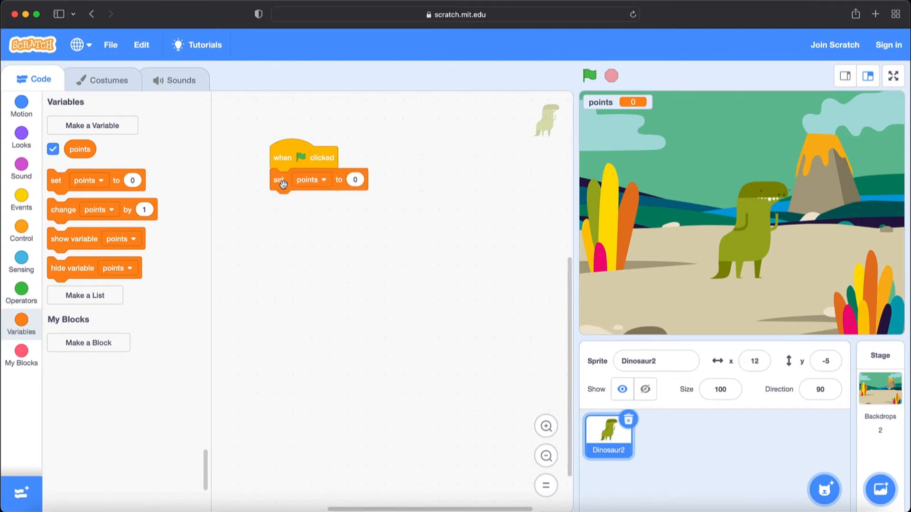
mouse_move(207, 209)
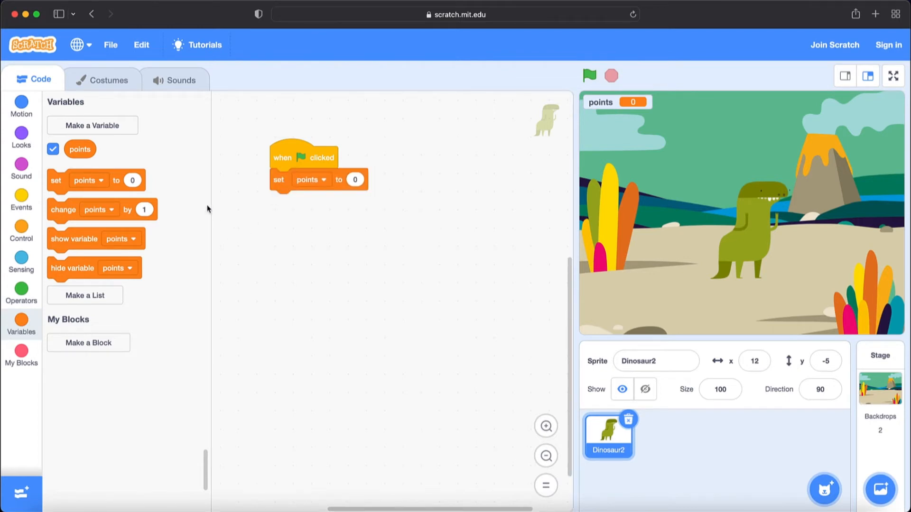
Make the flag script send the dinosaur to x:0 y:0 and show it
click(21, 108)
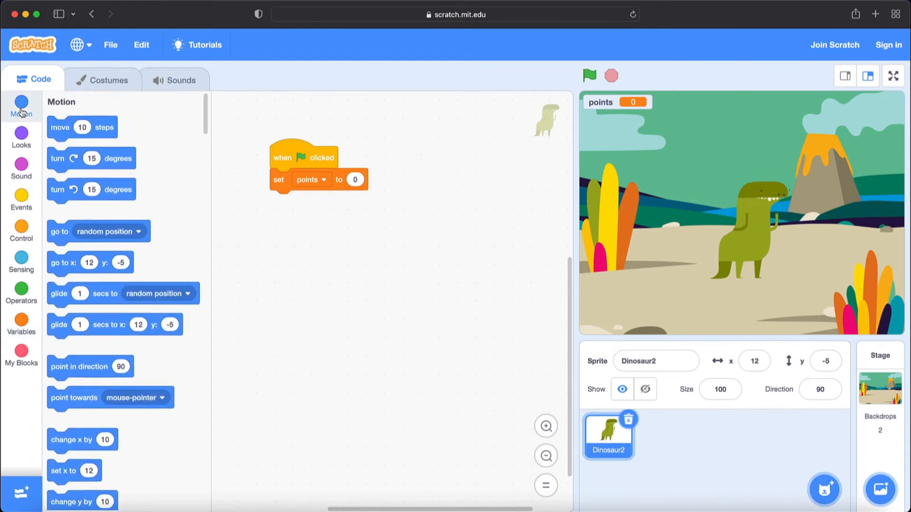
mouse_move(65, 267)
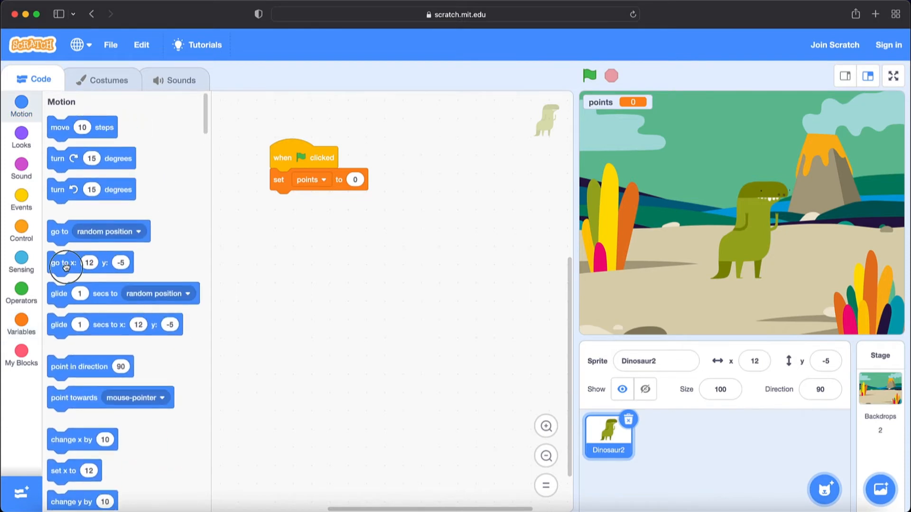
drag(63, 263, 293, 201)
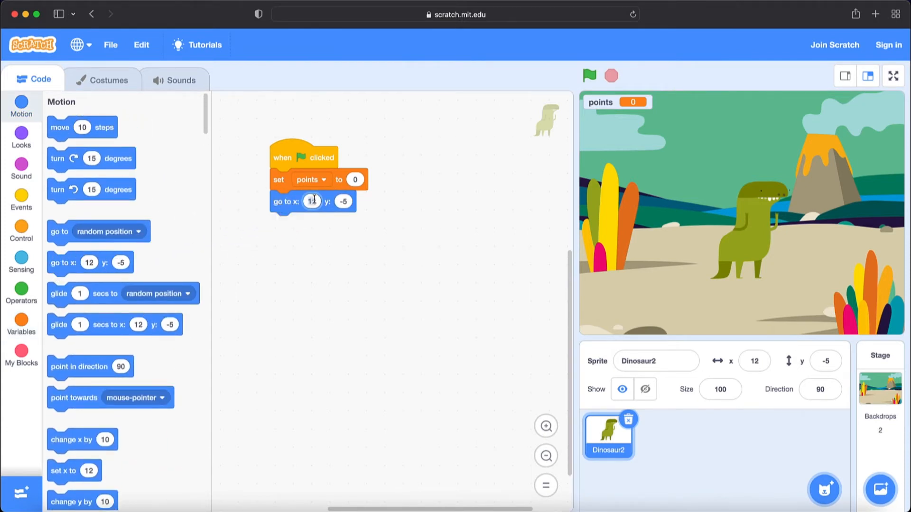
text(0)
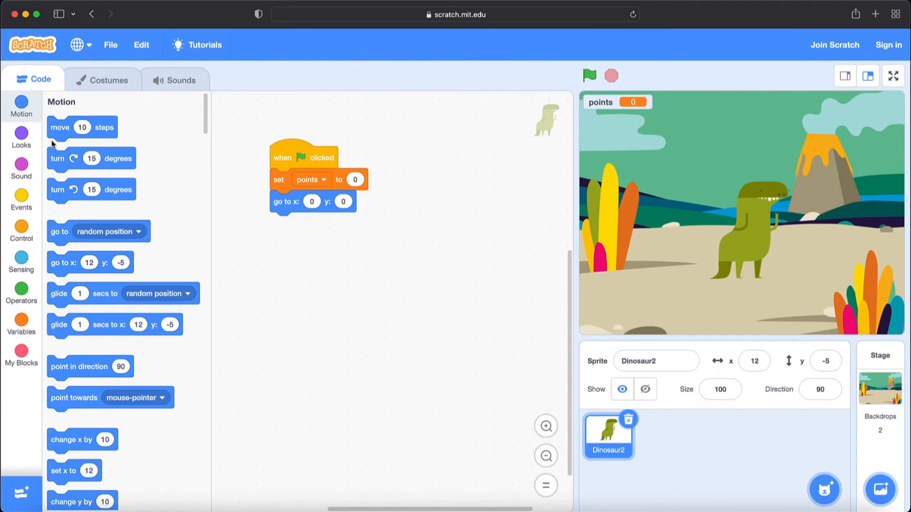
click(21, 133)
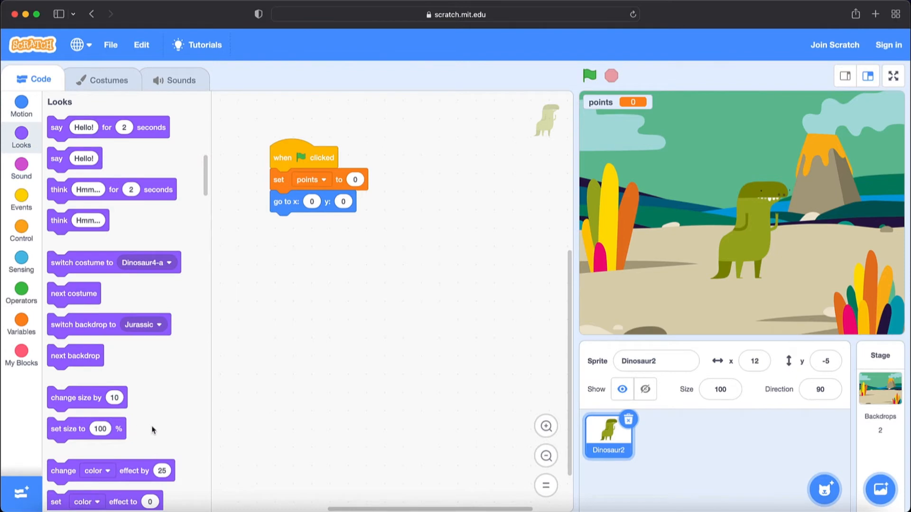
scroll(down, 3)
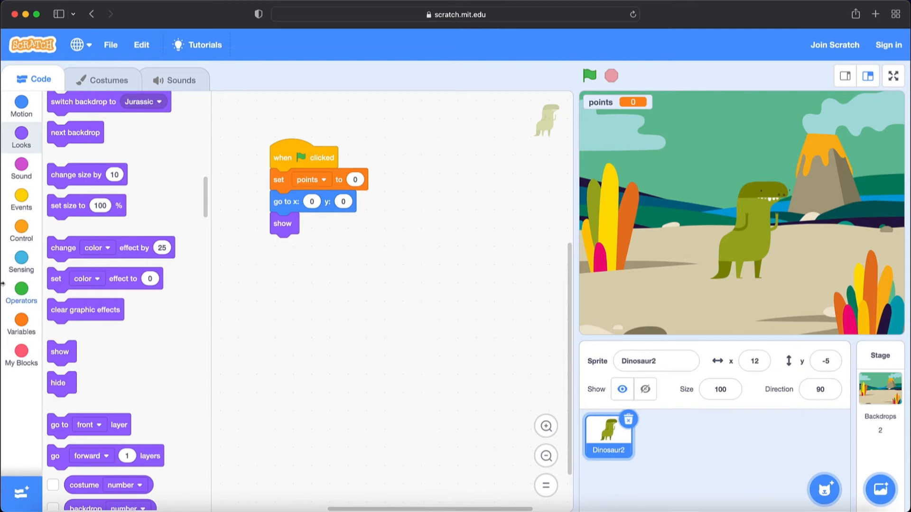
On sprite click: change points by 1, play the pop sound, then hide the dinosaur
click(21, 200)
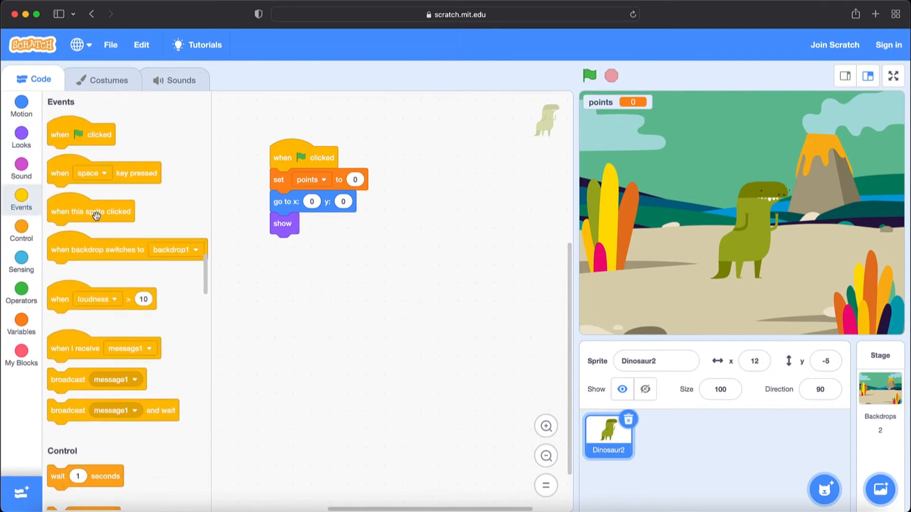
drag(90, 211, 470, 187)
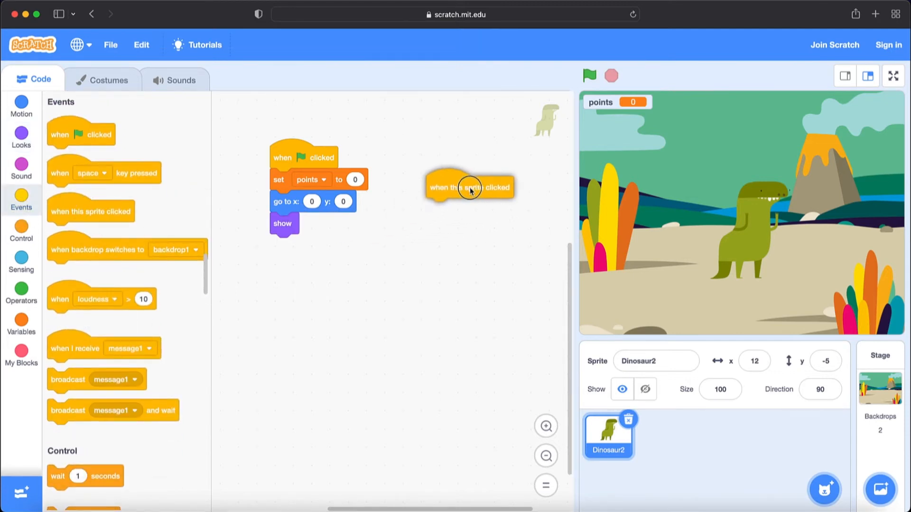
click(21, 320)
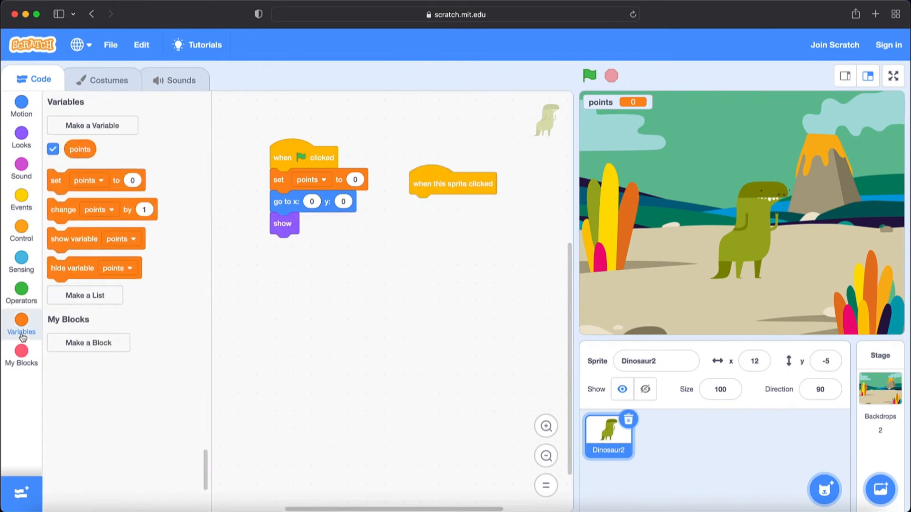
drag(99, 210, 424, 216)
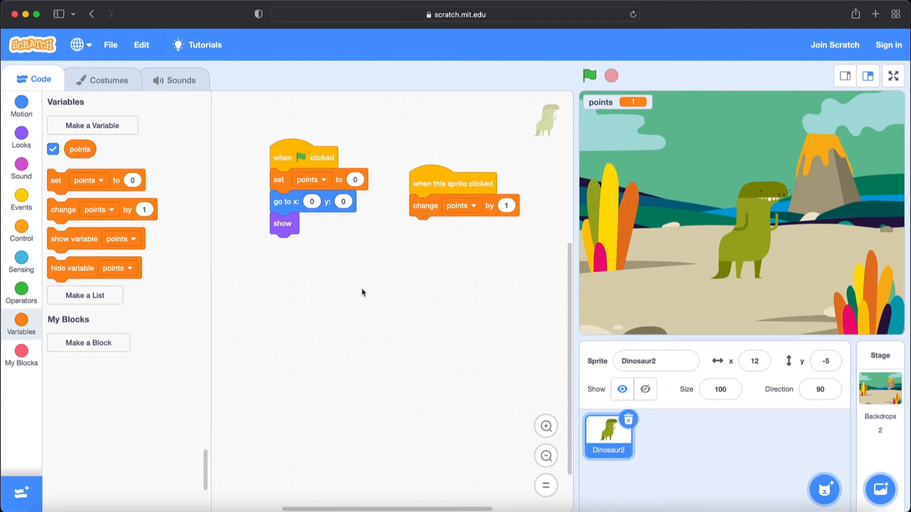
mouse_move(19, 137)
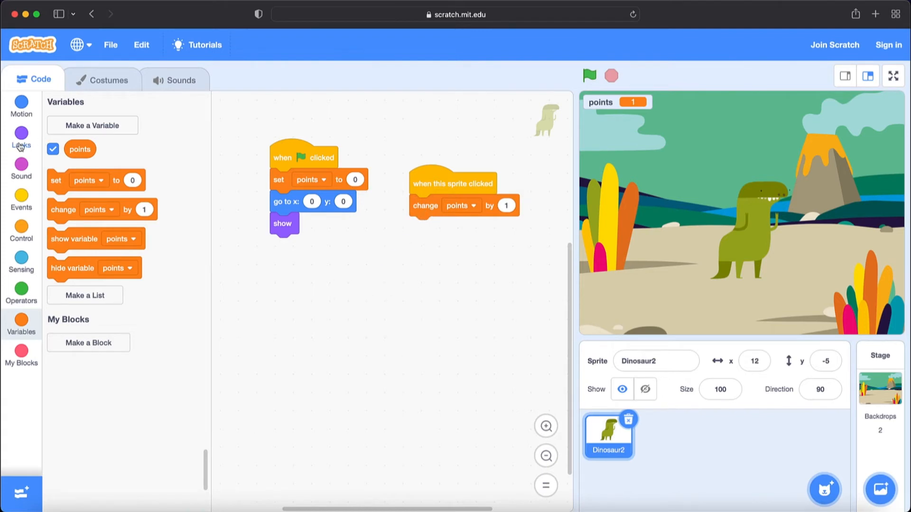
click(21, 169)
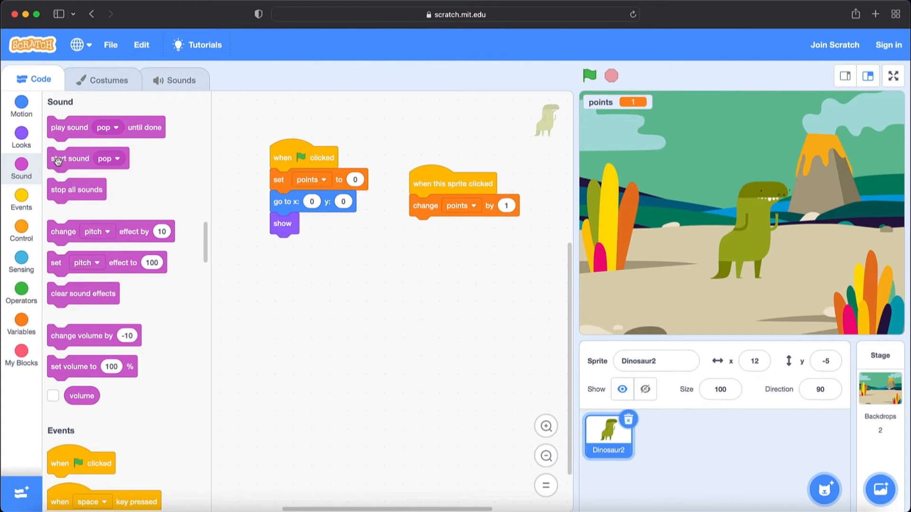
drag(69, 158, 432, 227)
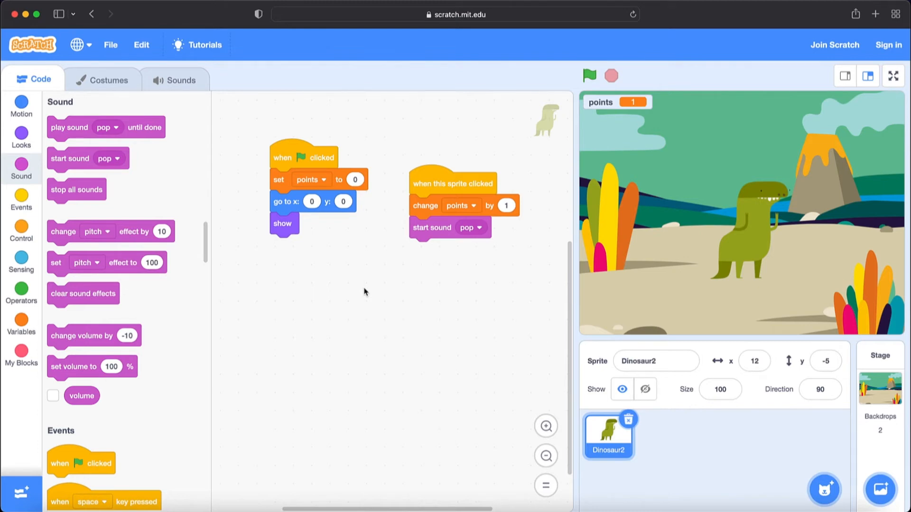
click(21, 133)
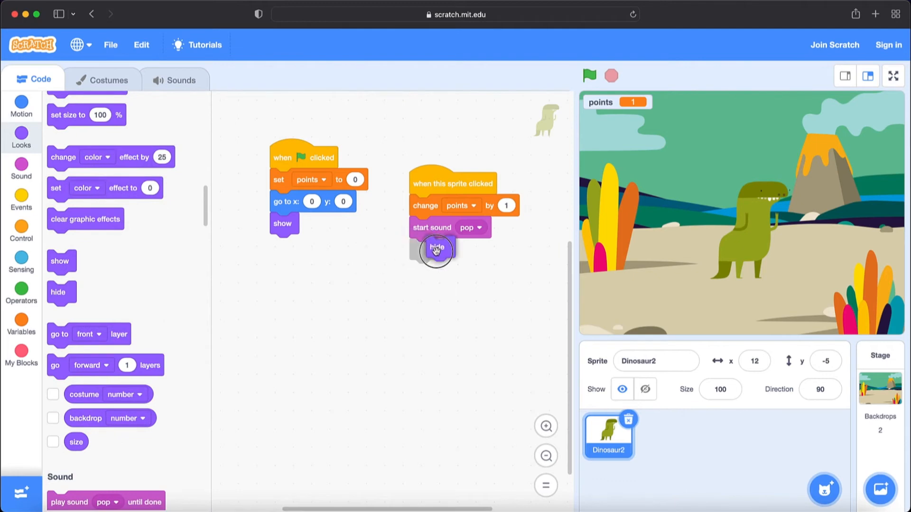
drag(435, 249, 419, 249)
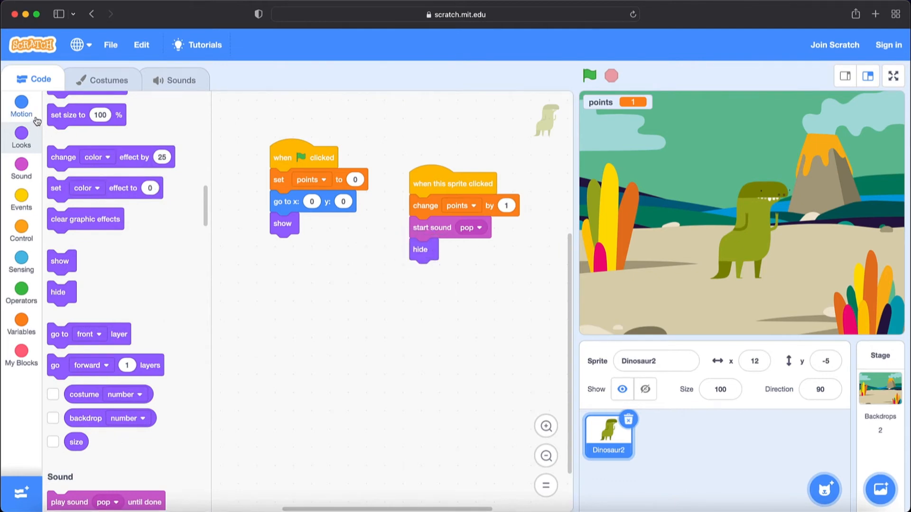
Continue the click script: go to random position, next costume, wait 1 second, show
click(21, 105)
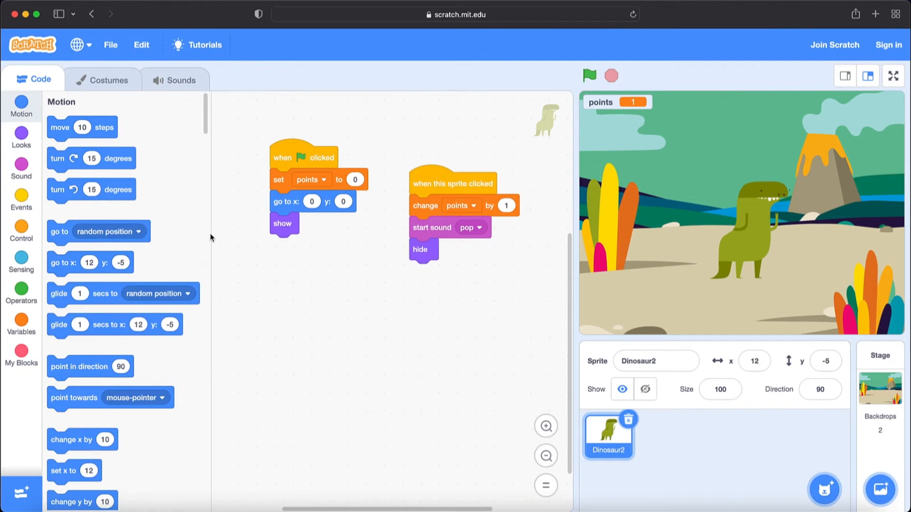
mouse_move(97, 239)
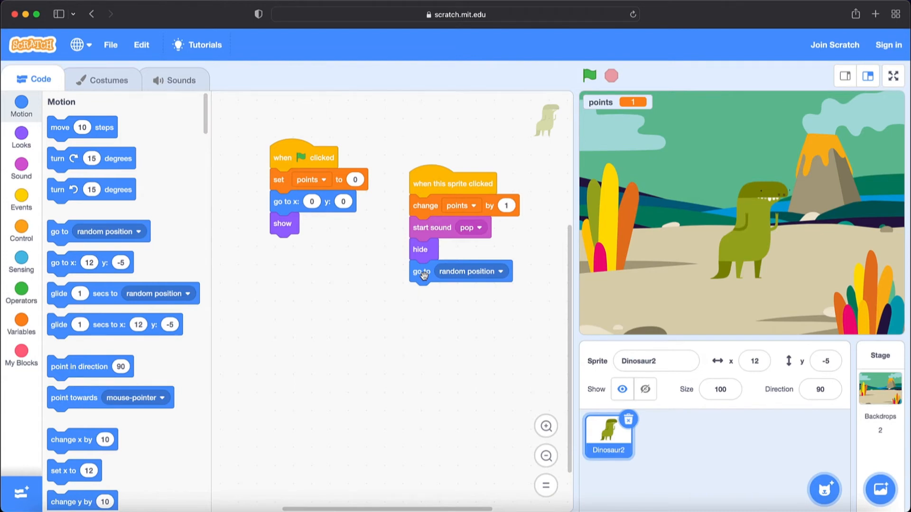
mouse_move(22, 144)
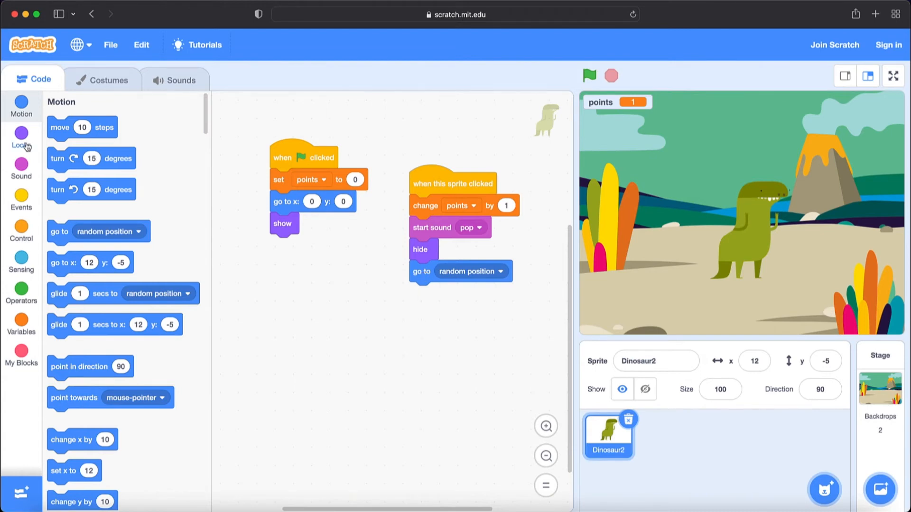
click(21, 136)
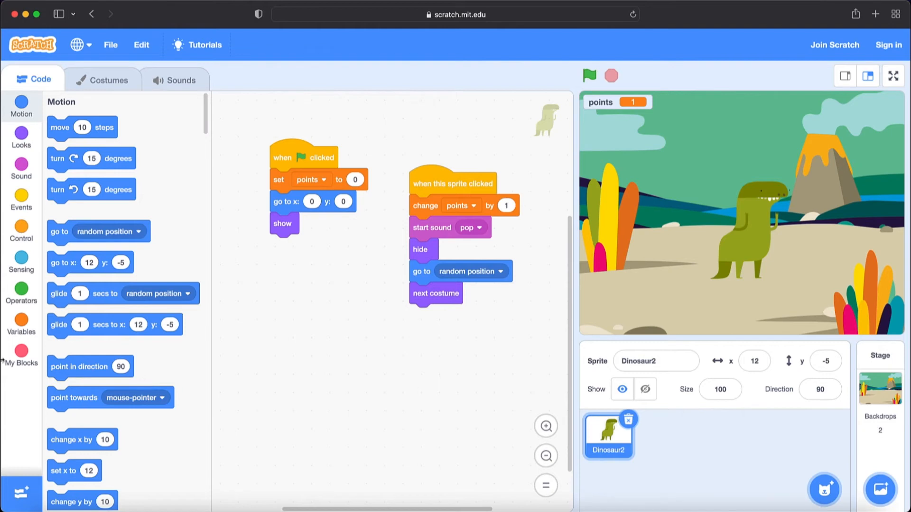
click(21, 228)
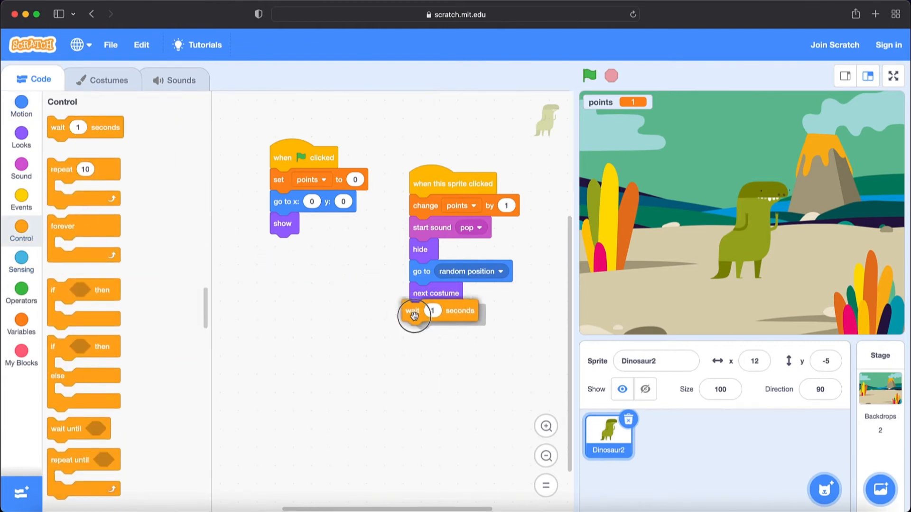
click(21, 132)
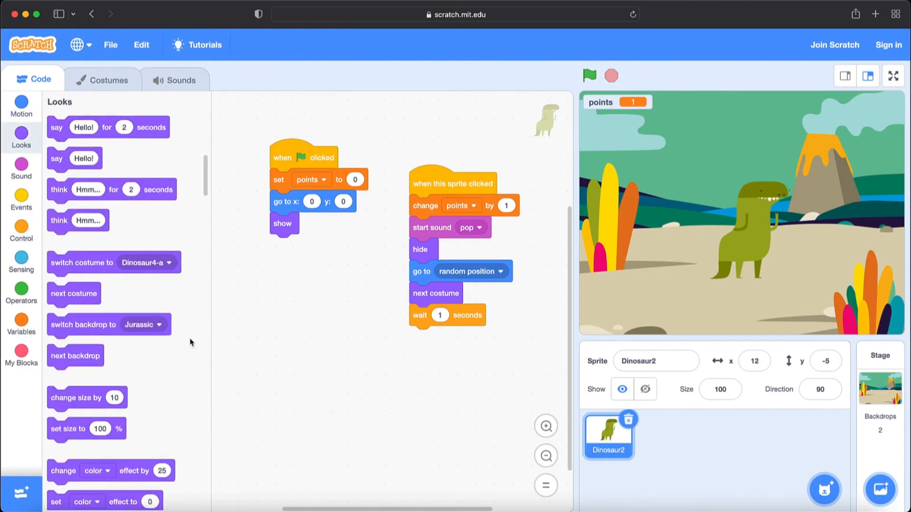
scroll(down, 3)
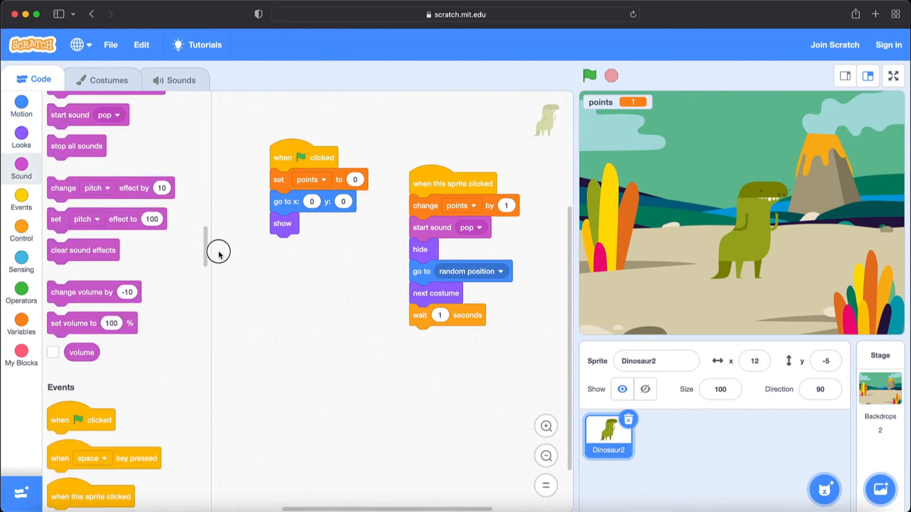
click(21, 137)
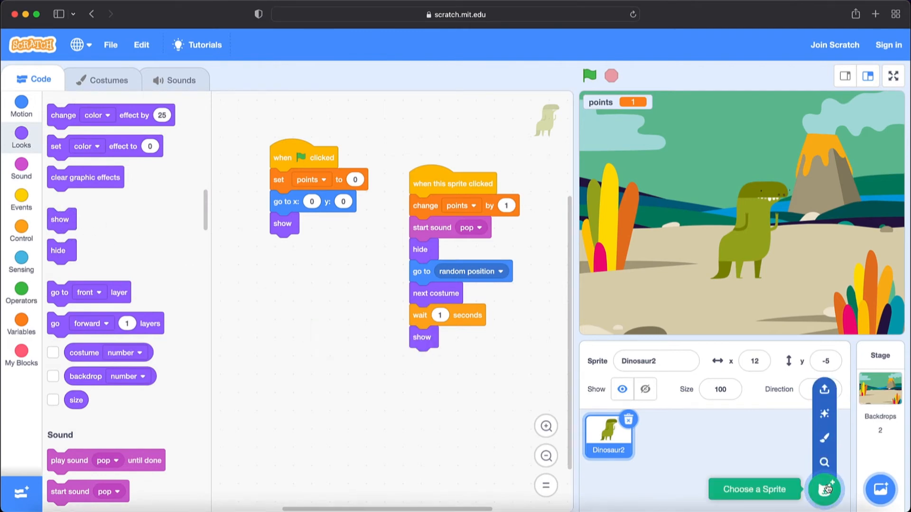
Paint a new sprite's costume as large purple 'You Win' text in the Marker font
click(826, 490)
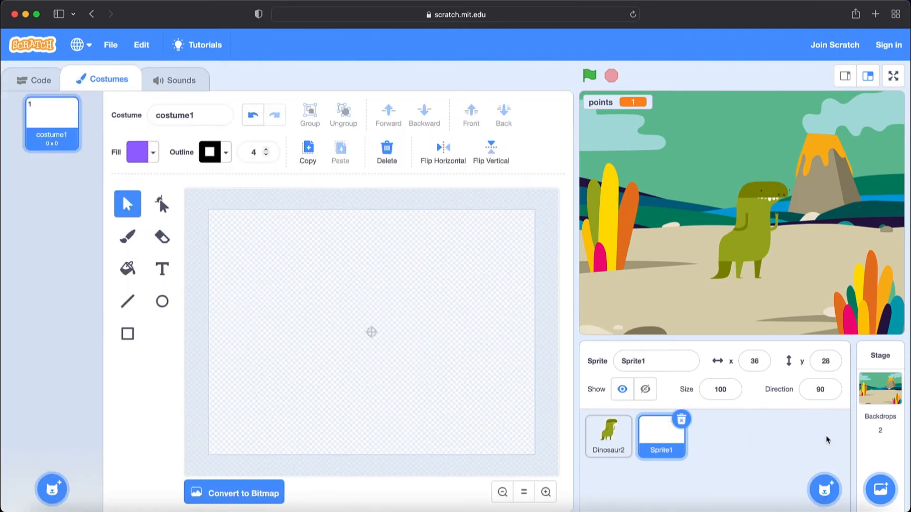
mouse_move(183, 293)
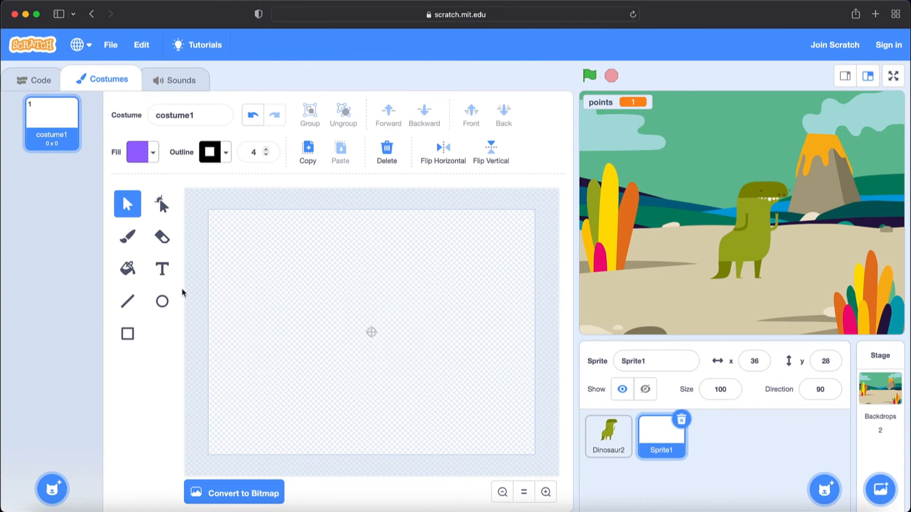
click(161, 270)
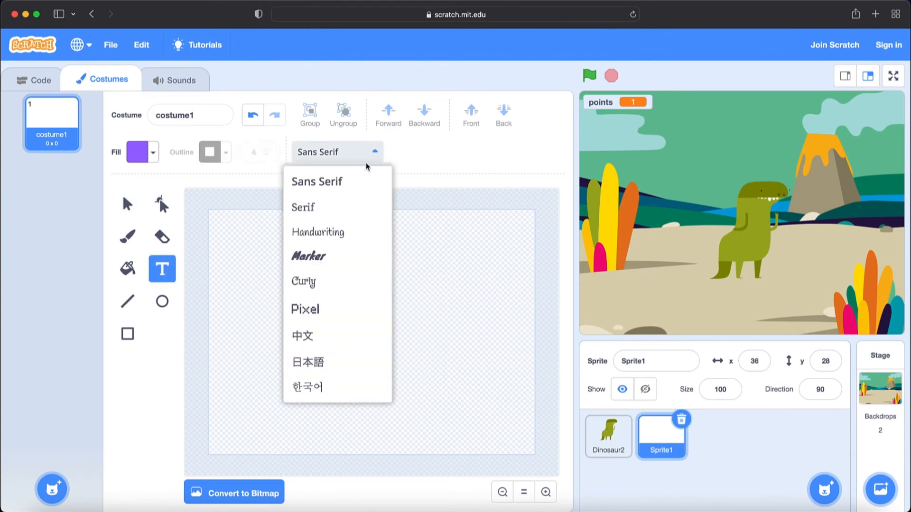
click(308, 257)
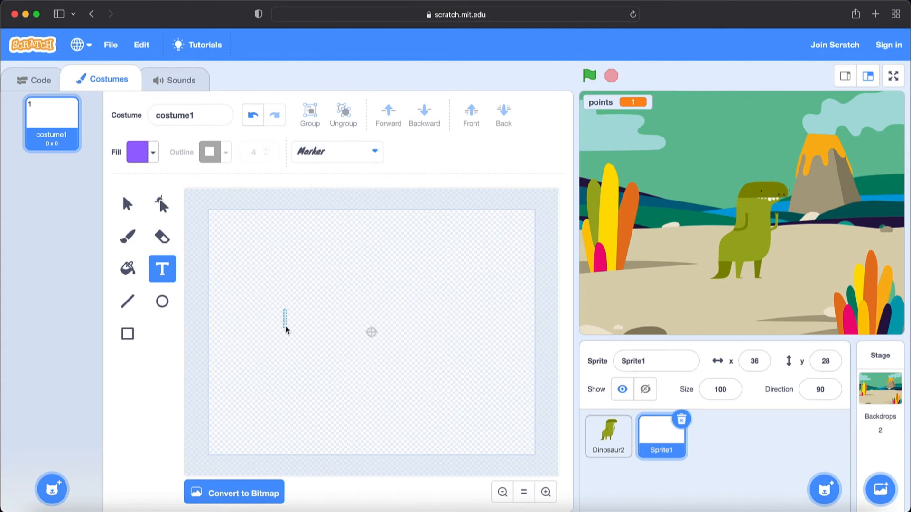
text(You Wi)
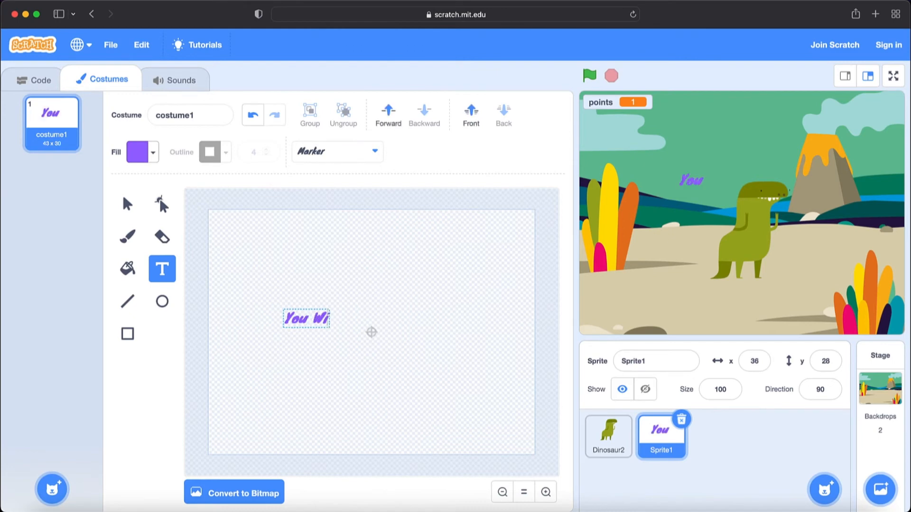
text(Win)
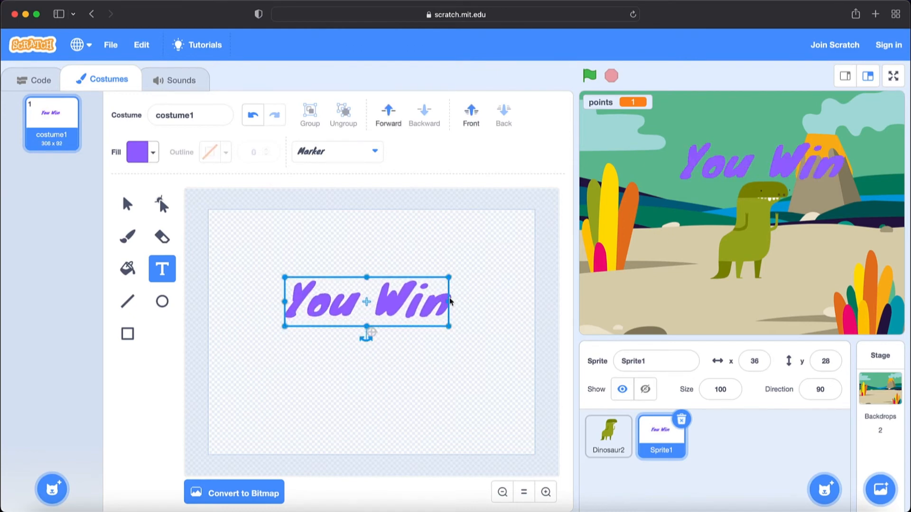
mouse_move(158, 342)
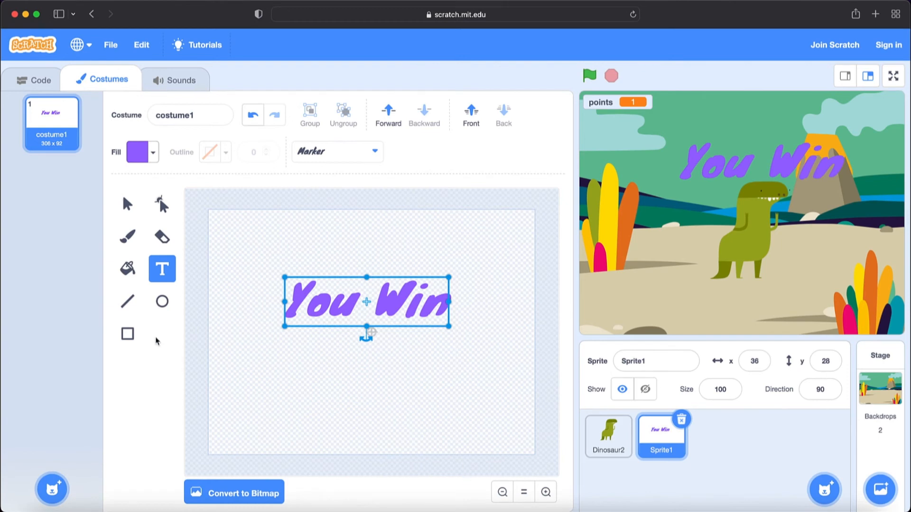
click(34, 79)
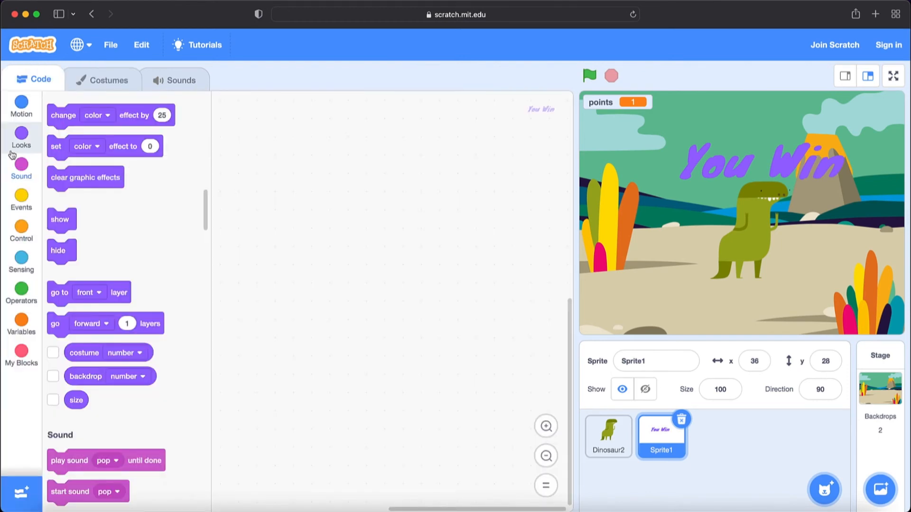
Make the You Win sprite hide when the green flag is clicked
click(20, 199)
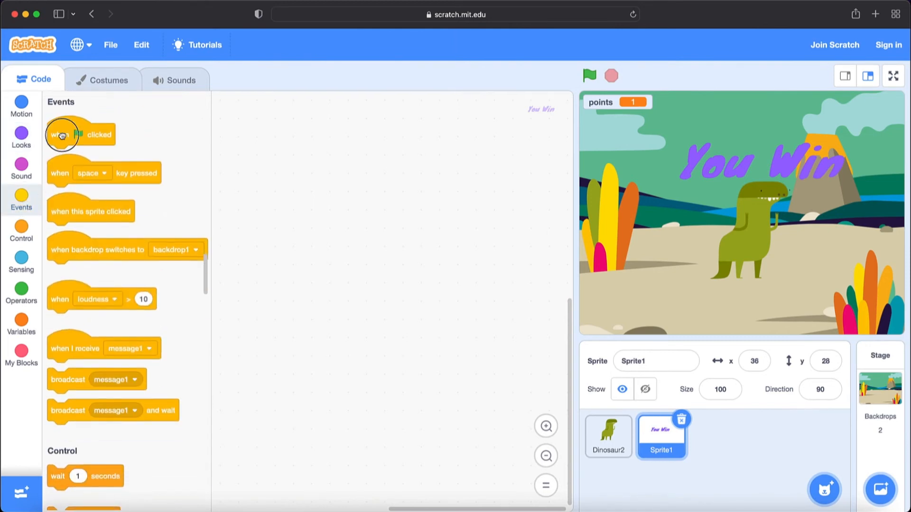
drag(79, 133, 383, 172)
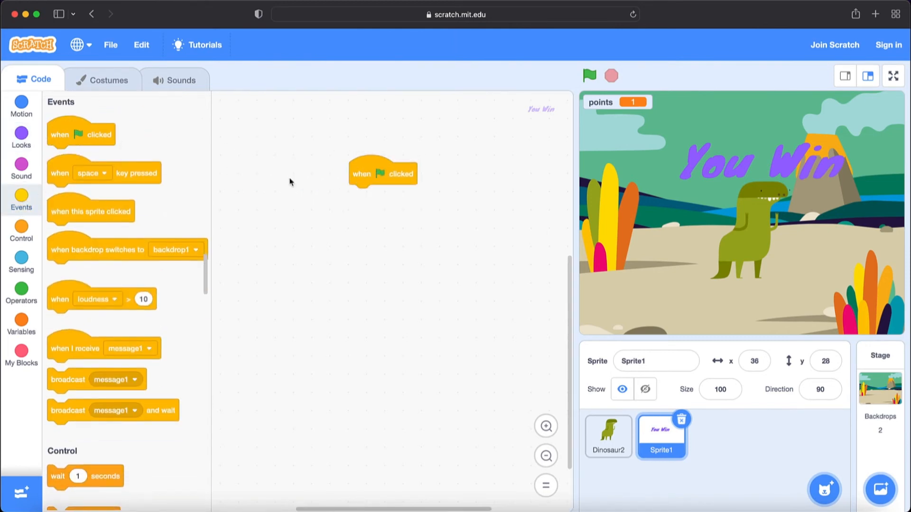
click(21, 135)
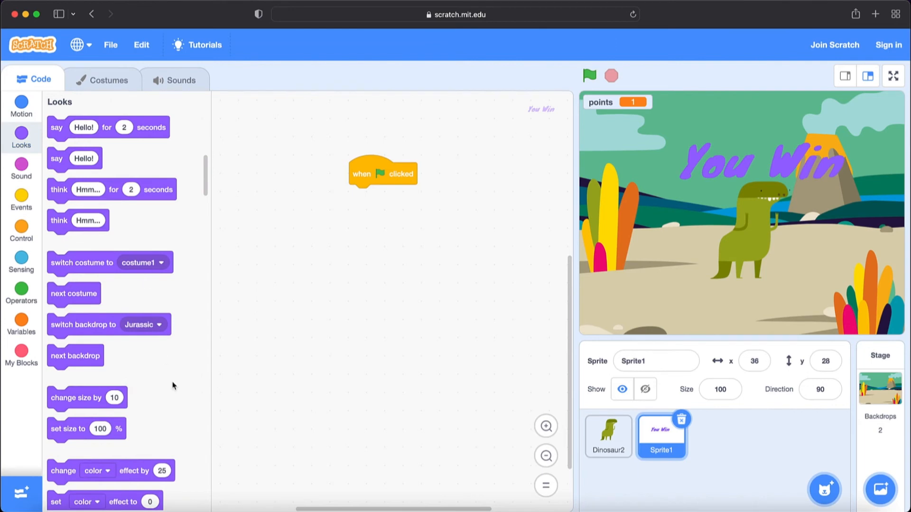
scroll(down, 3)
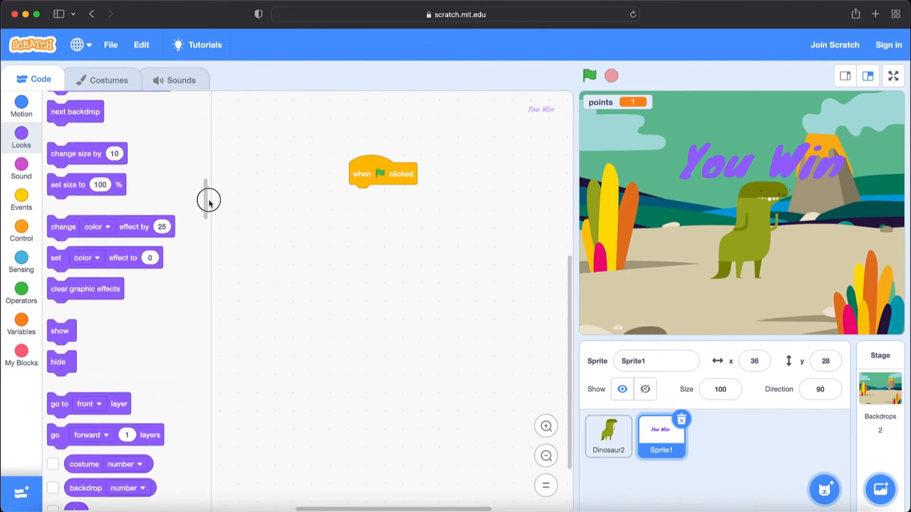
drag(58, 361, 265, 253)
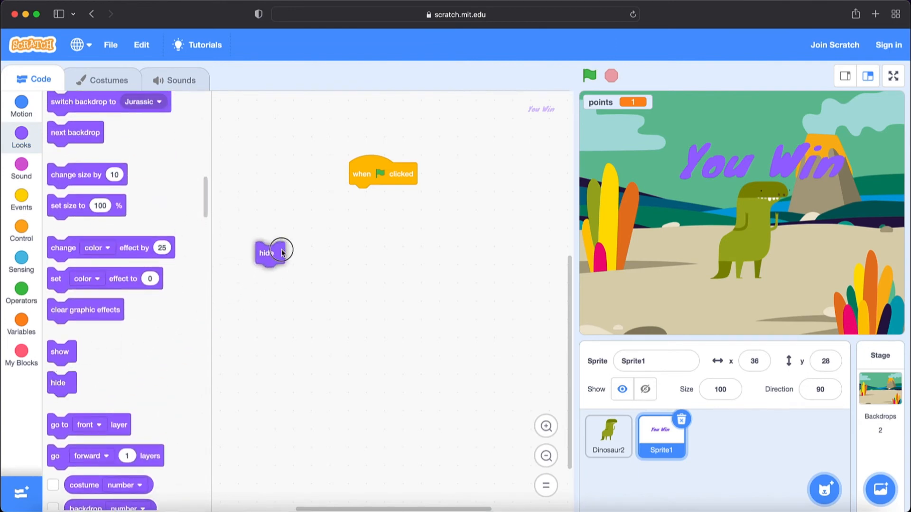
drag(273, 253, 364, 195)
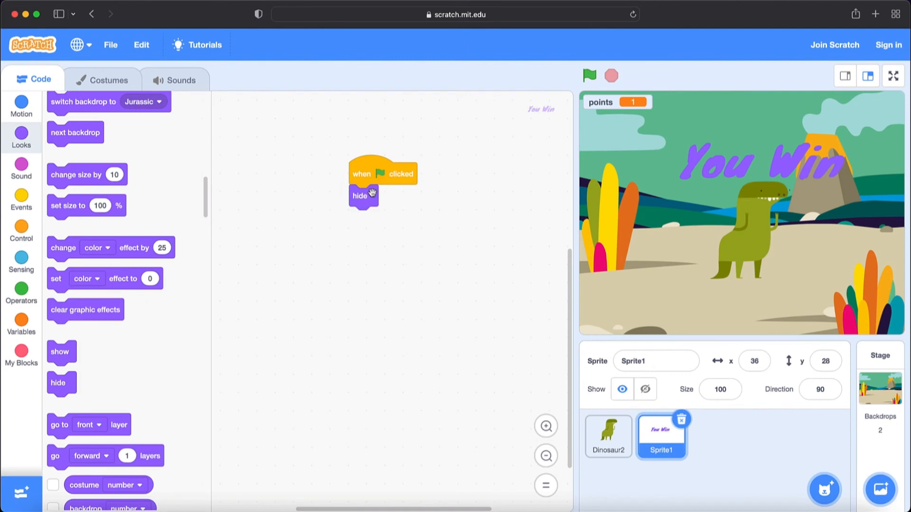
Add 'wait until points = 10' then 'show', and switch to the sprite's sounds
click(21, 229)
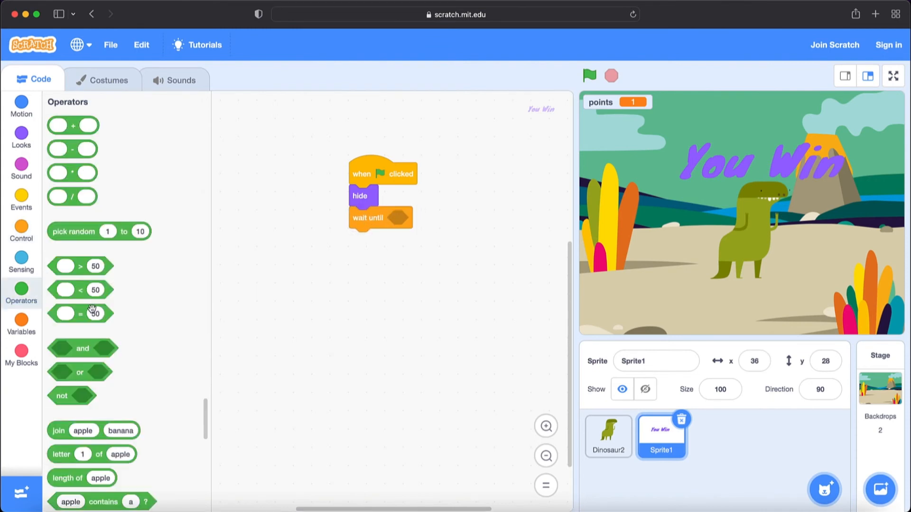
drag(65, 314, 407, 235)
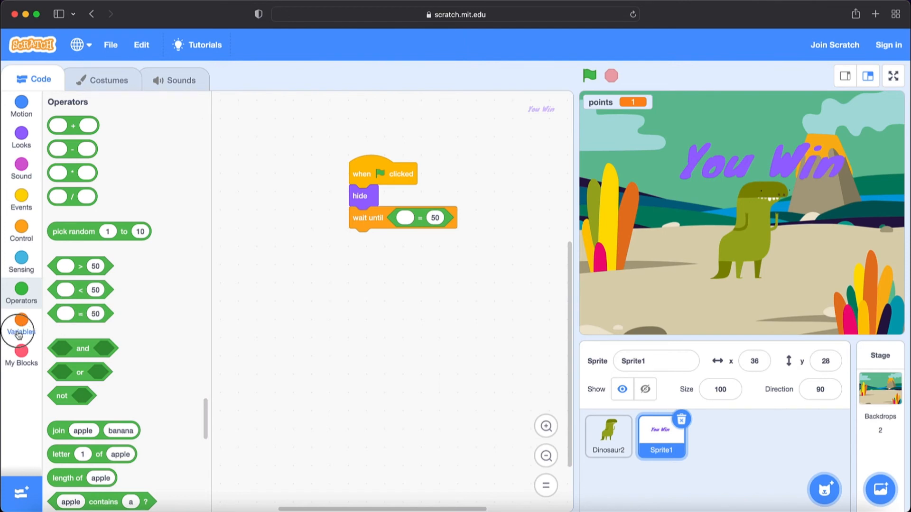
click(21, 331)
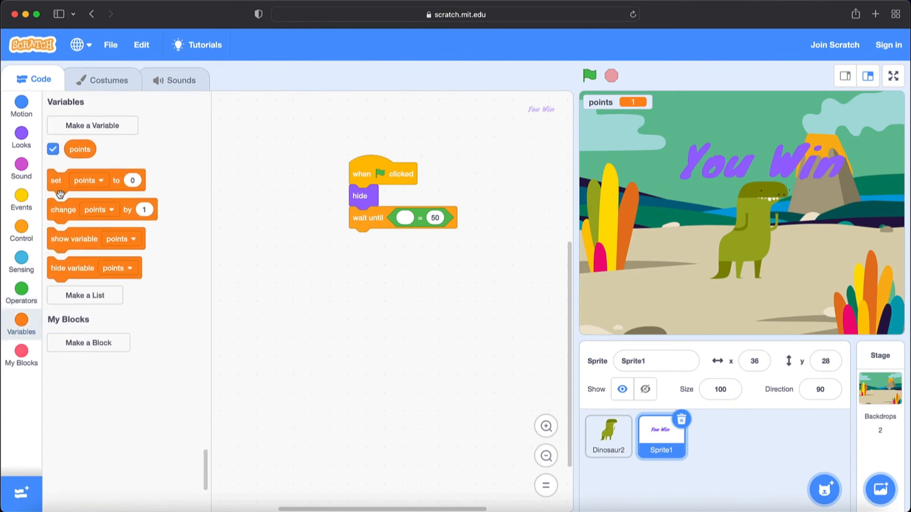
drag(79, 149, 413, 219)
text(10)
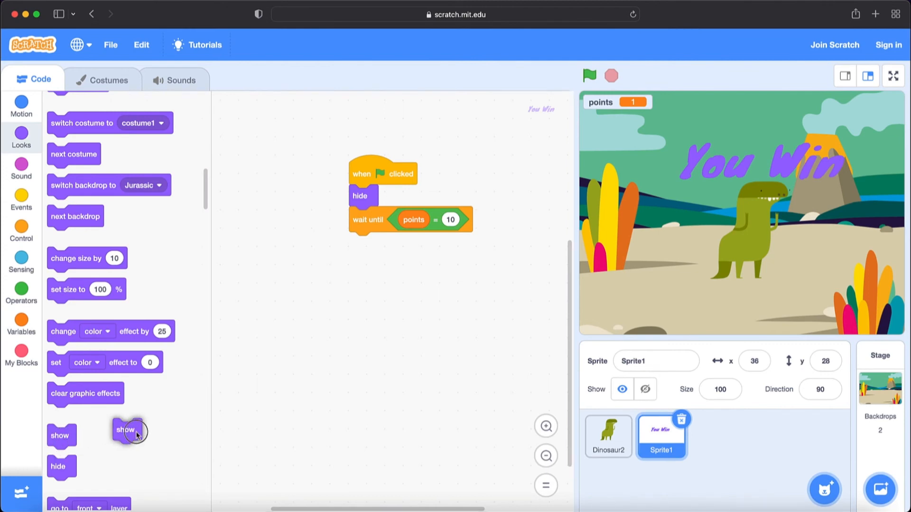
drag(126, 430, 361, 244)
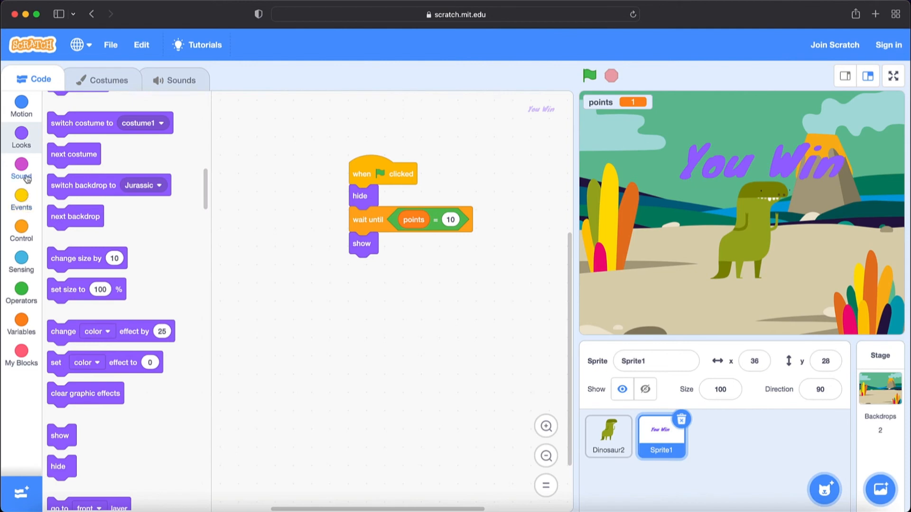
click(21, 177)
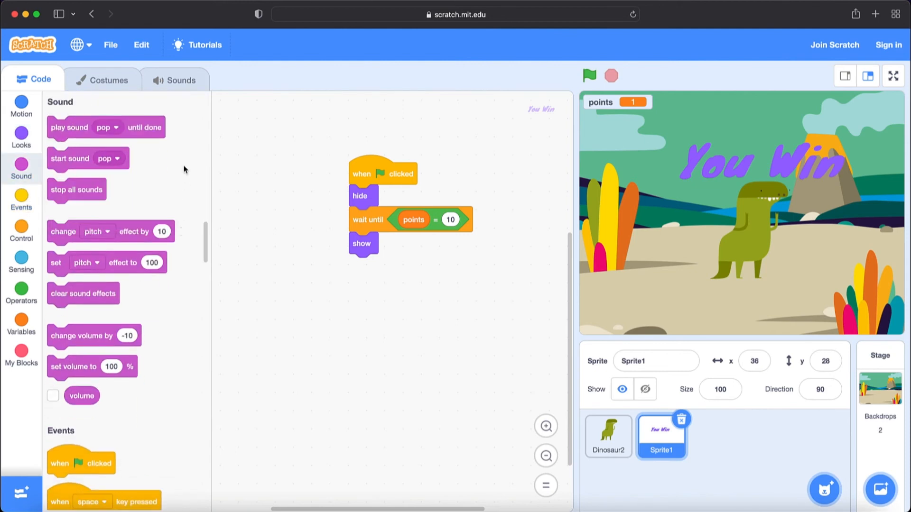
click(180, 79)
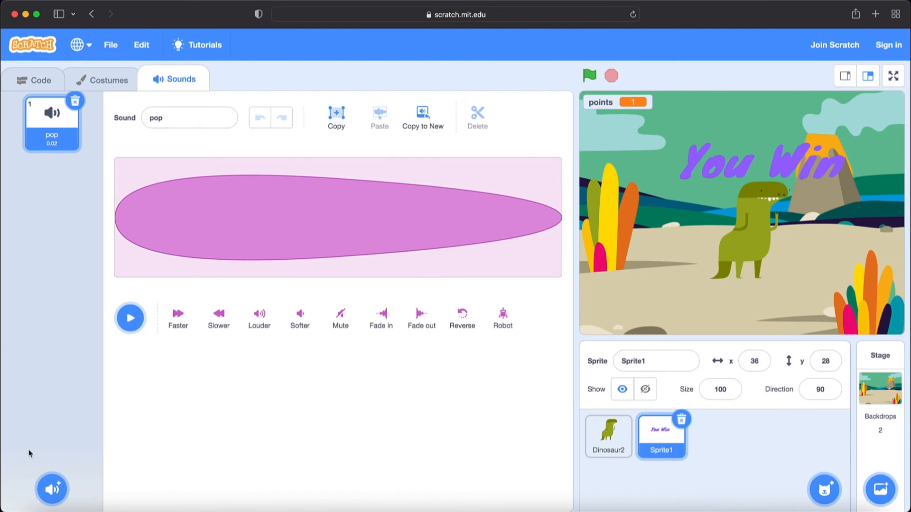
Add the Cave sound (search 'cav') to play until done after showing, then go full screen
click(51, 489)
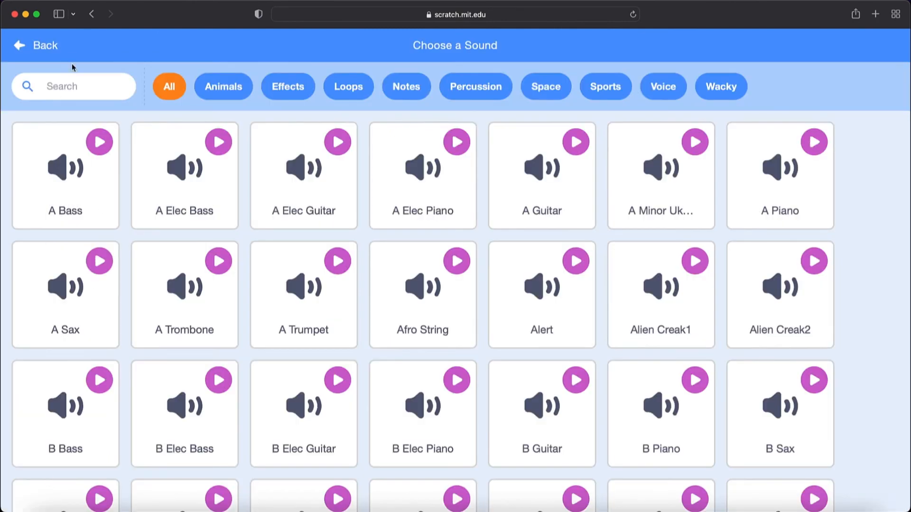
click(71, 86)
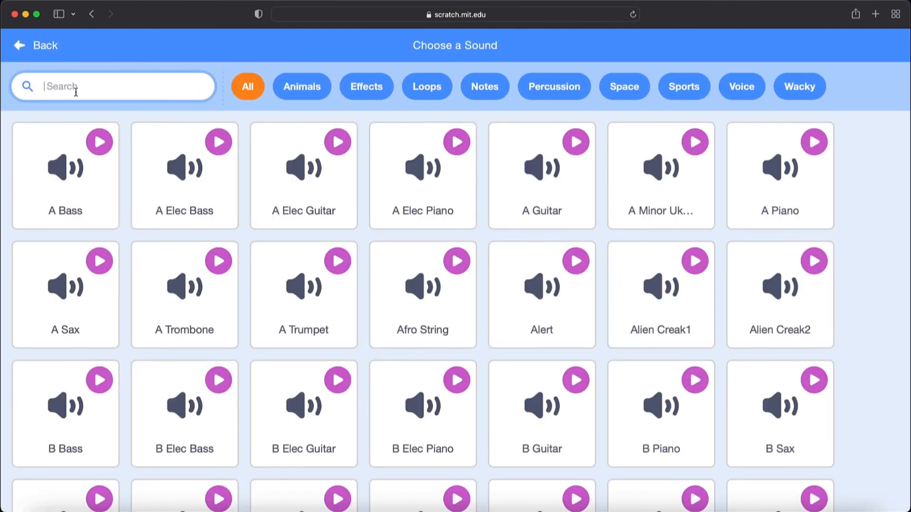
text(cav)
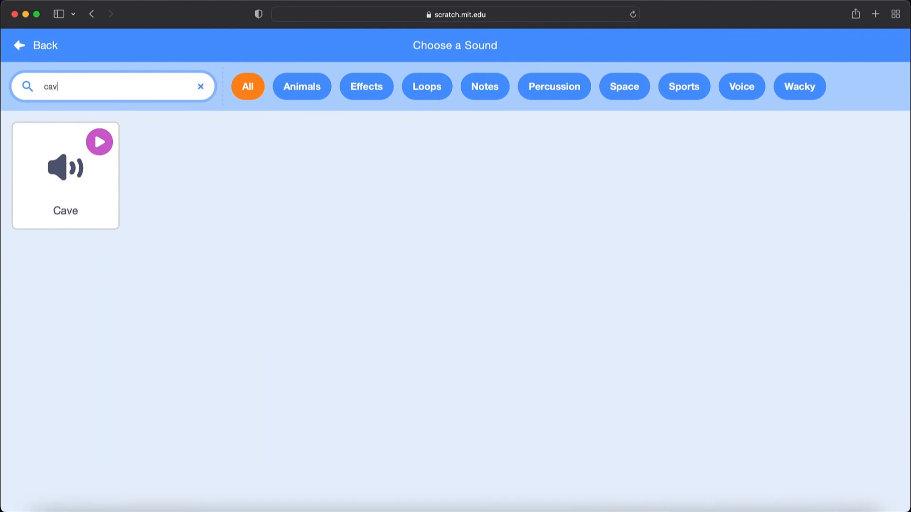
click(64, 177)
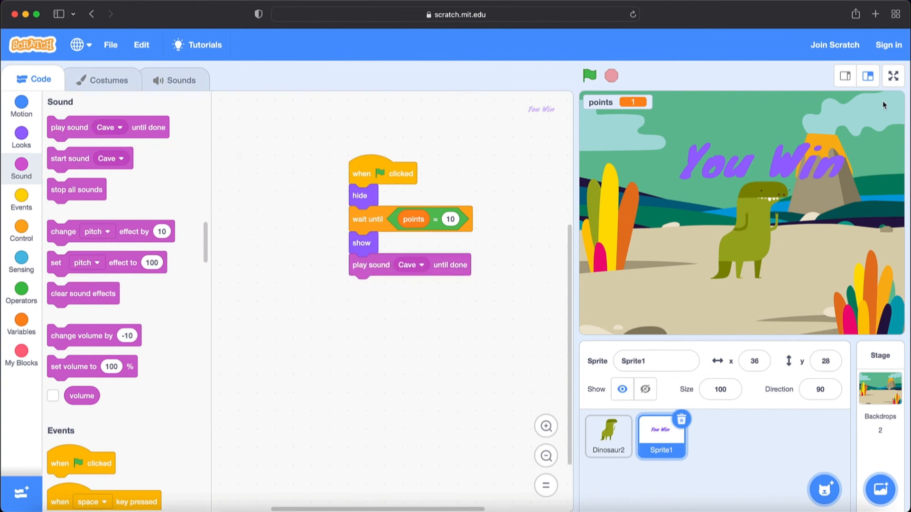
click(893, 76)
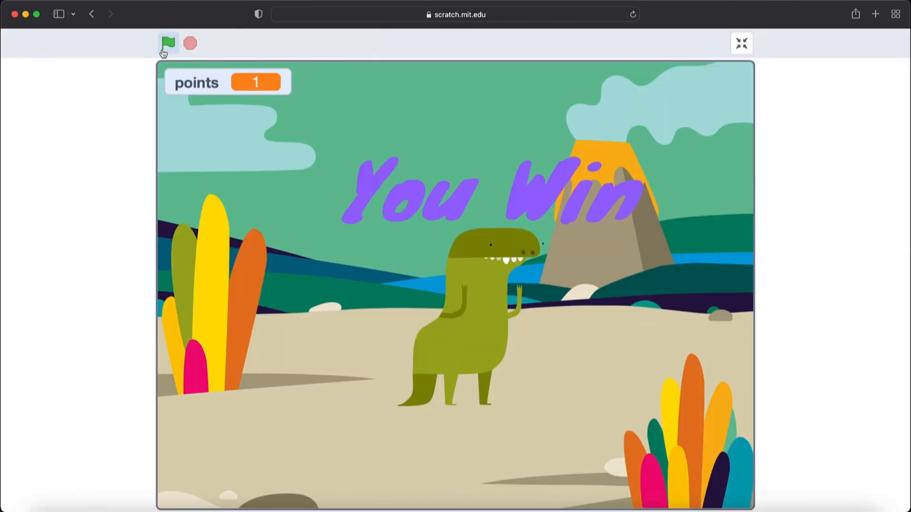
Run the game to 10 points until 'You Win' appears, then exit full screen
click(169, 44)
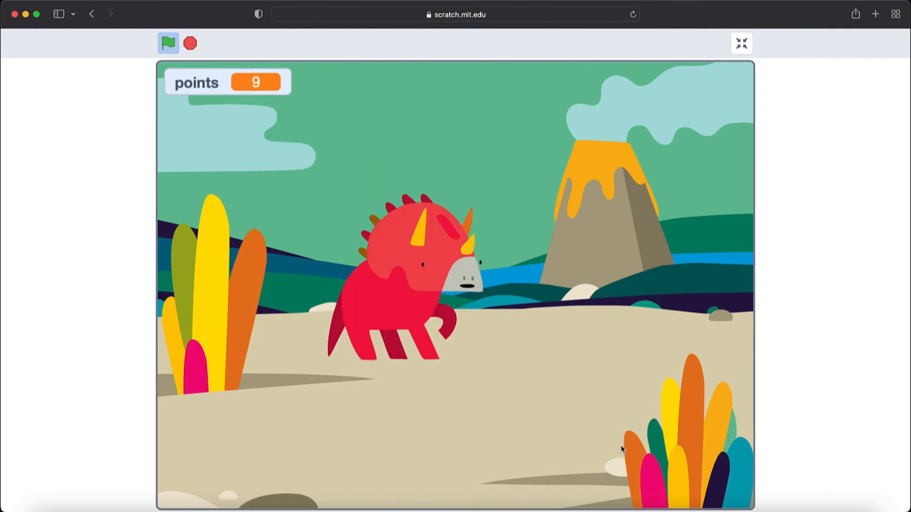
mouse_move(605, 342)
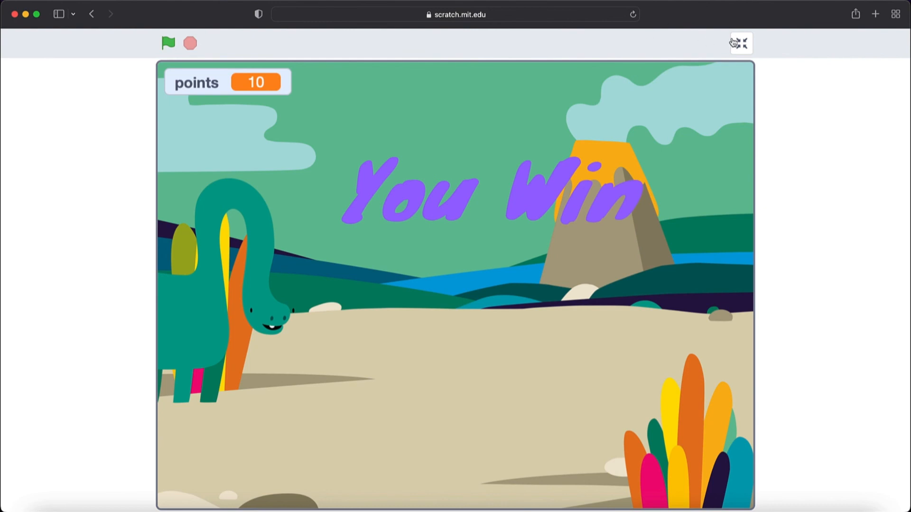
click(742, 42)
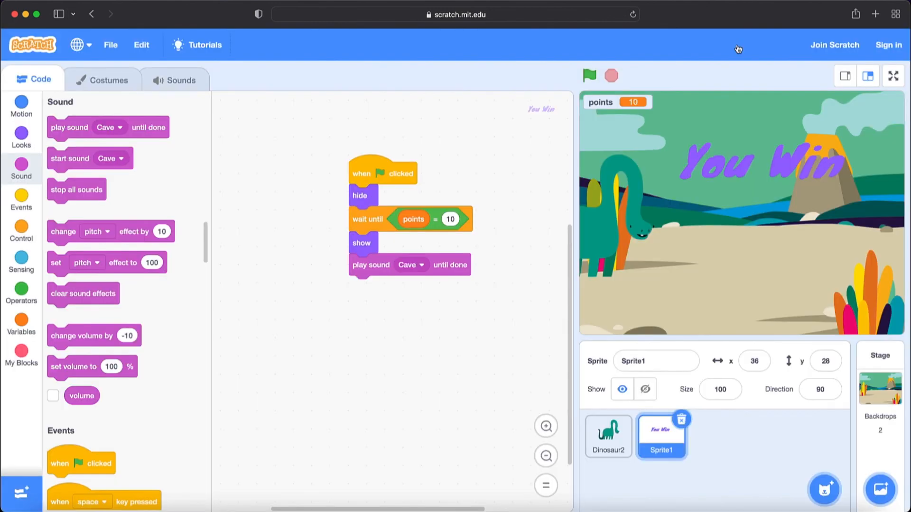